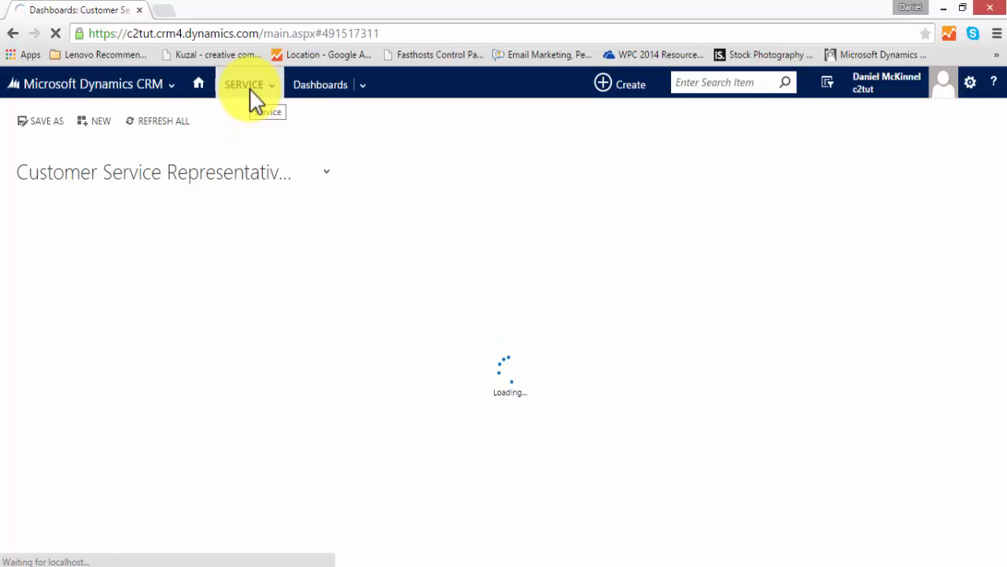
Open the Active Cases list from the Service area
click(244, 84)
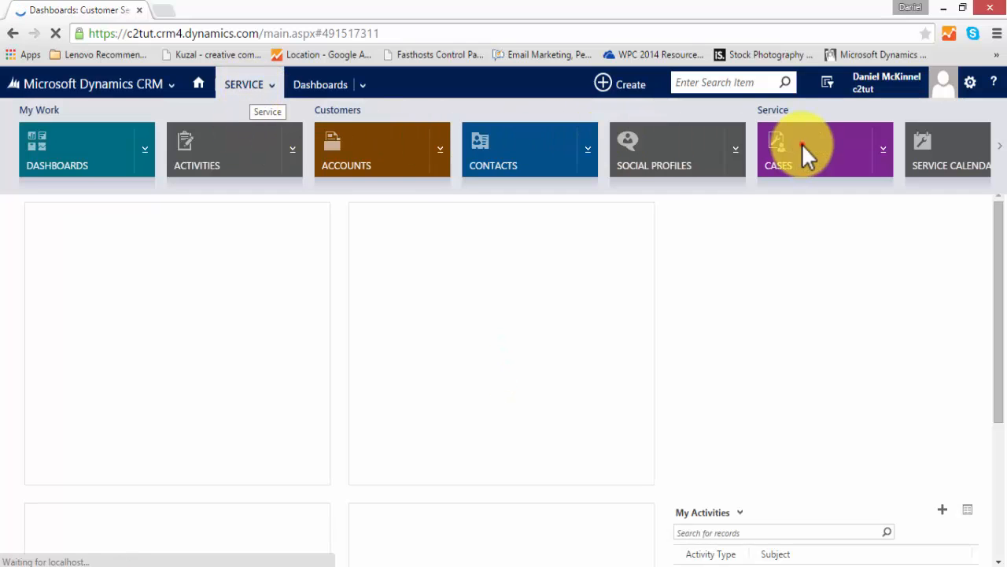
click(778, 149)
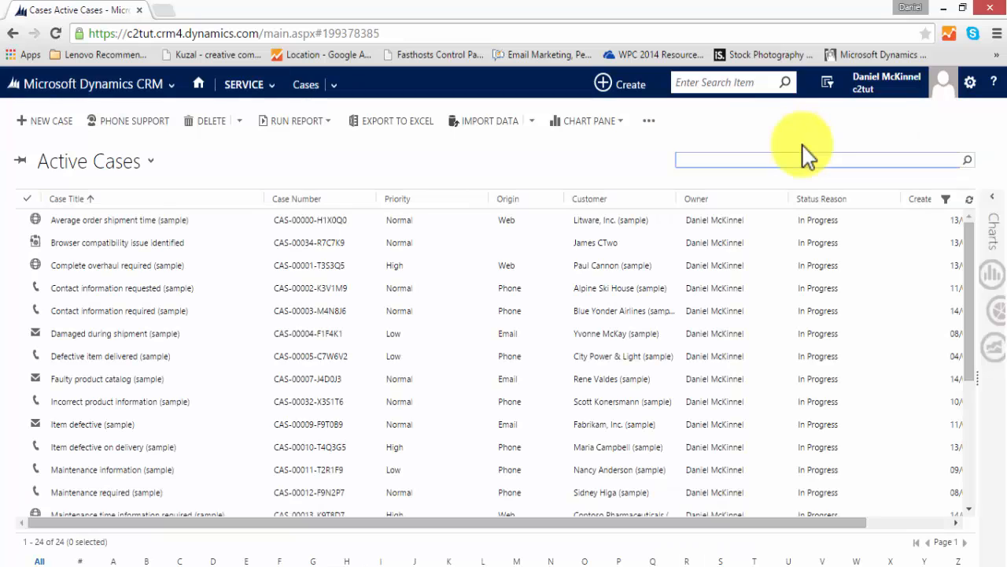
mouse_move(527, 161)
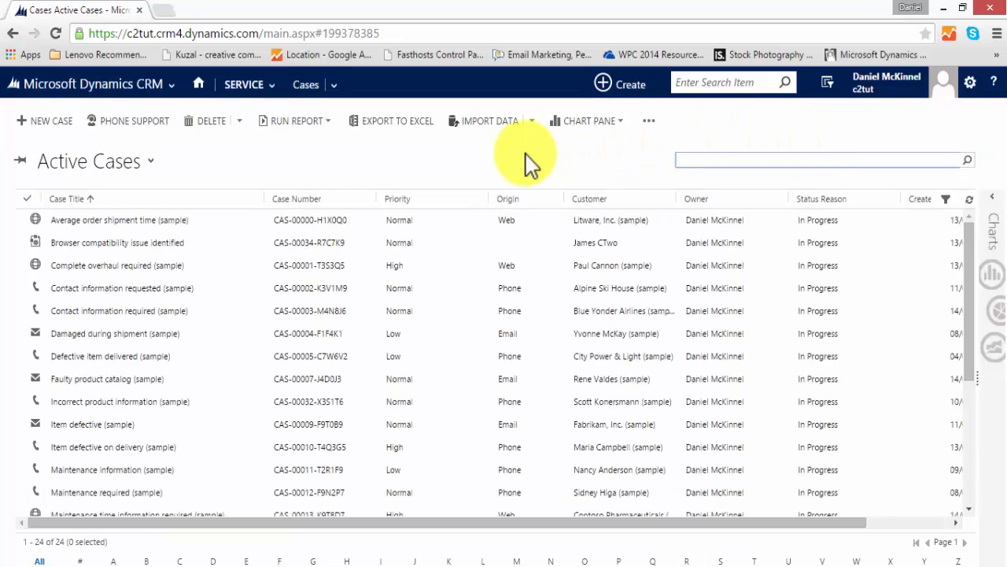
mouse_move(130, 172)
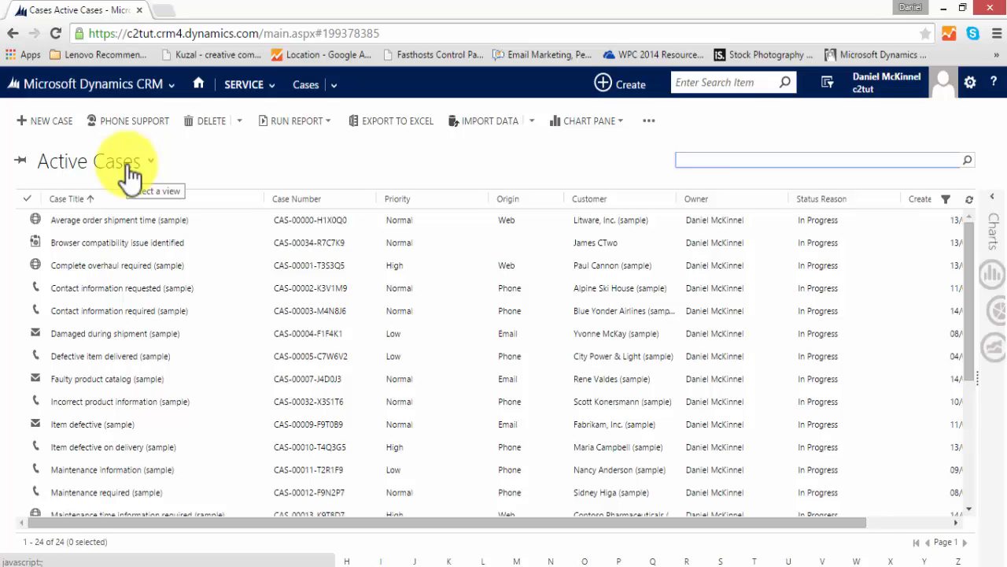
click(150, 161)
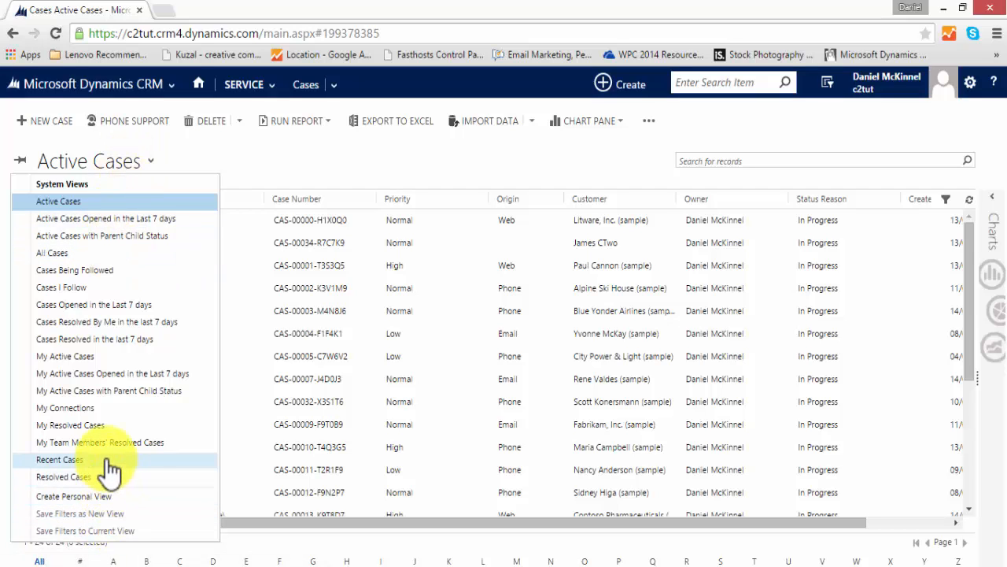
mouse_move(118, 165)
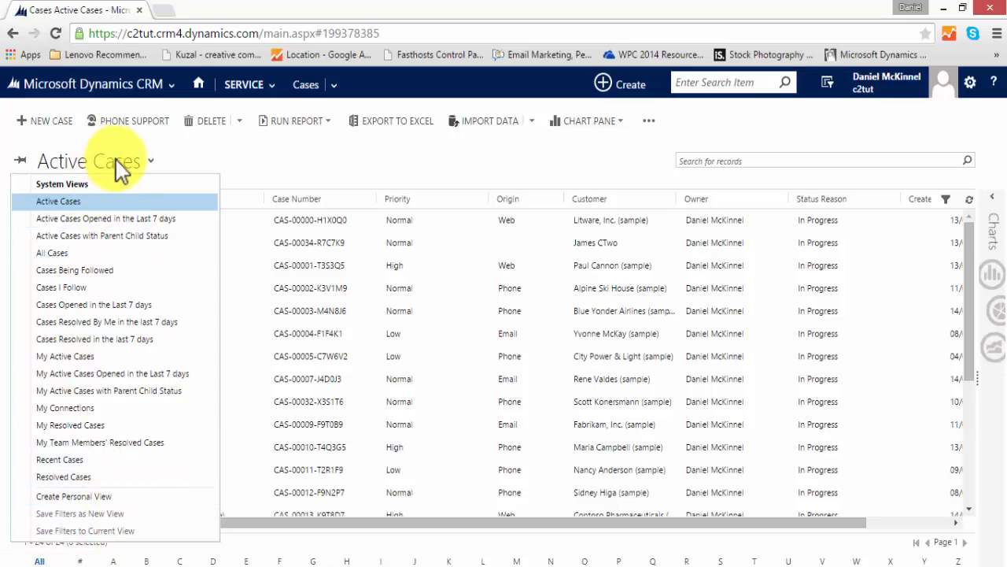
click(58, 201)
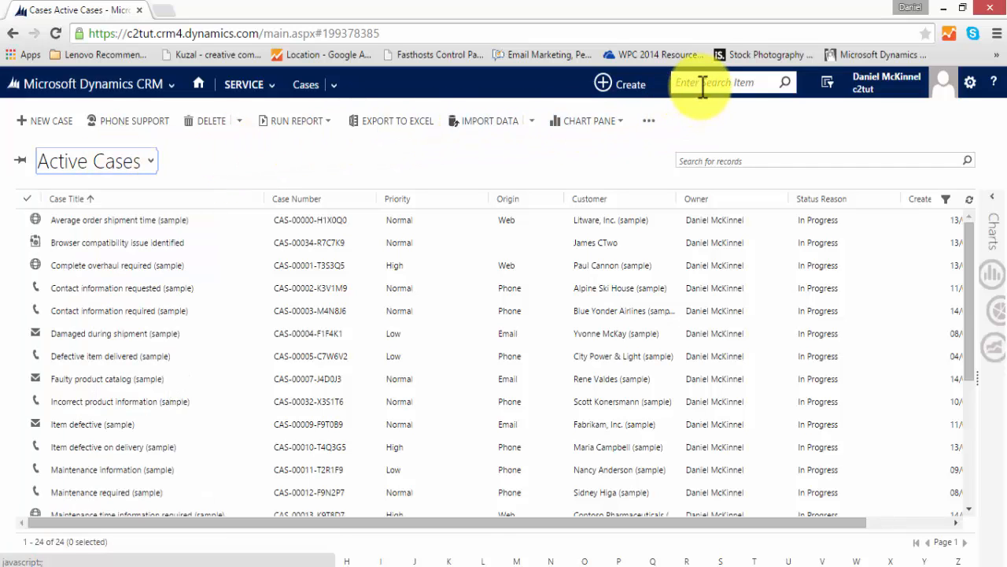
mouse_move(827, 82)
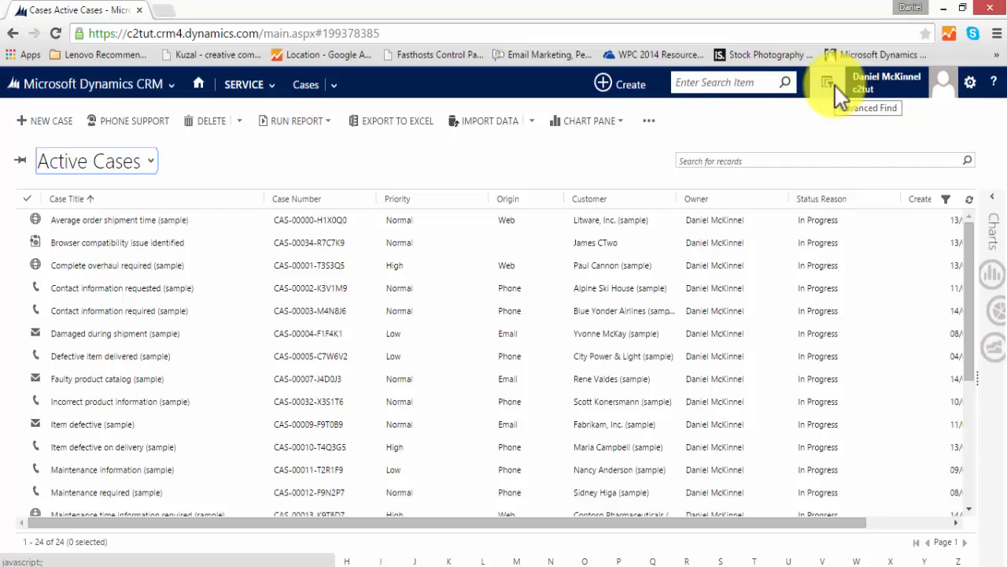
mouse_move(264, 154)
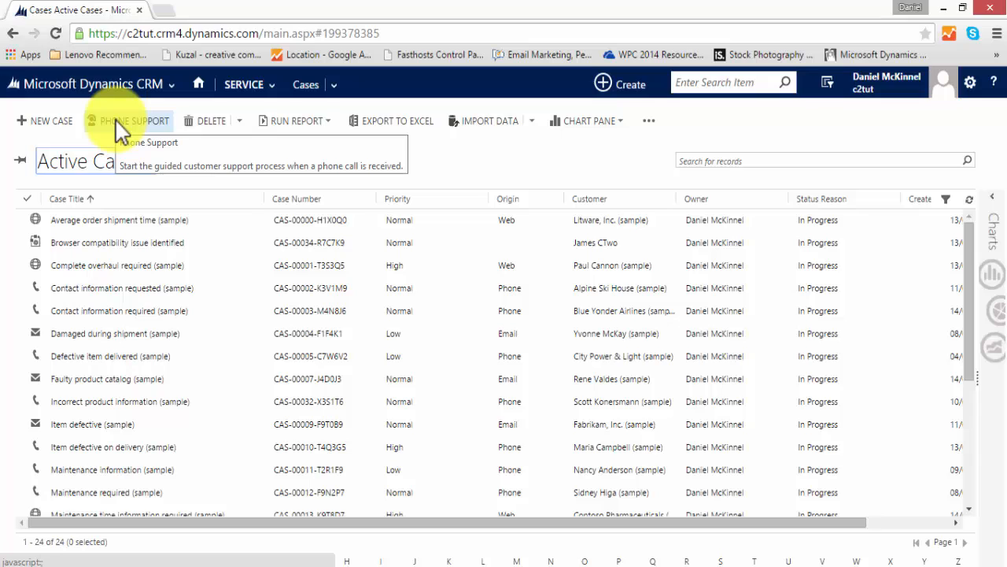
Start a new Phone Support case and focus the Case Title field
click(131, 121)
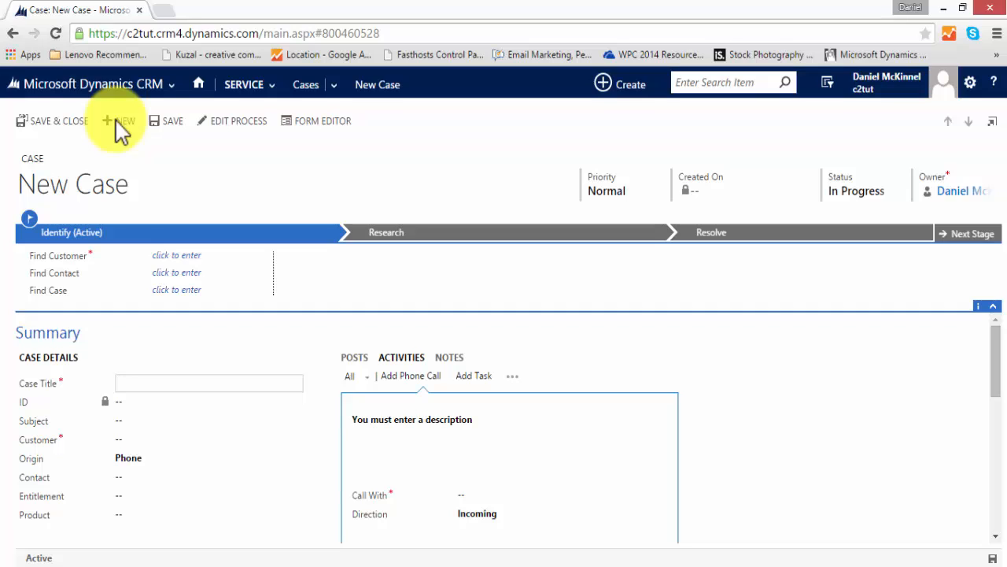
click(208, 383)
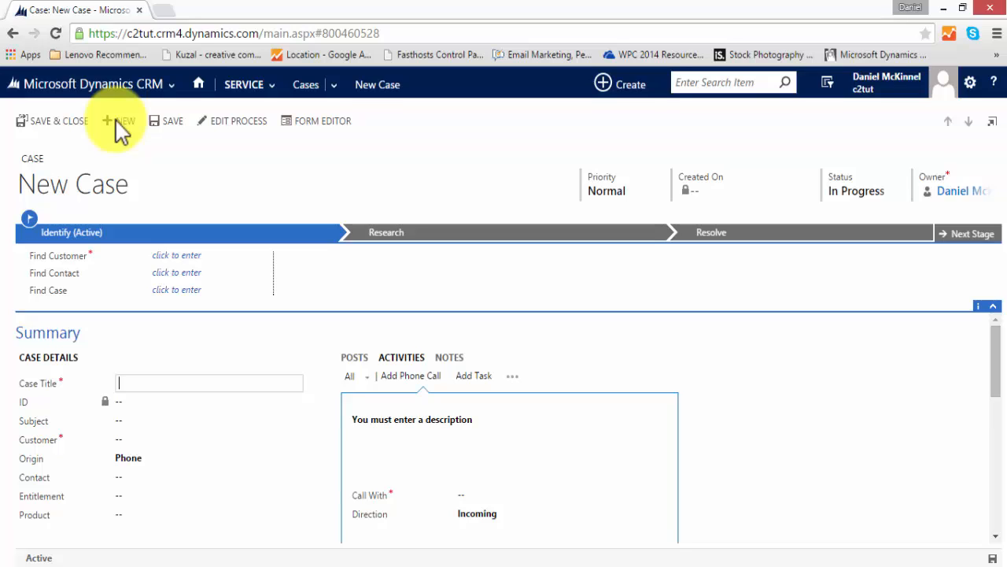
mouse_move(122, 120)
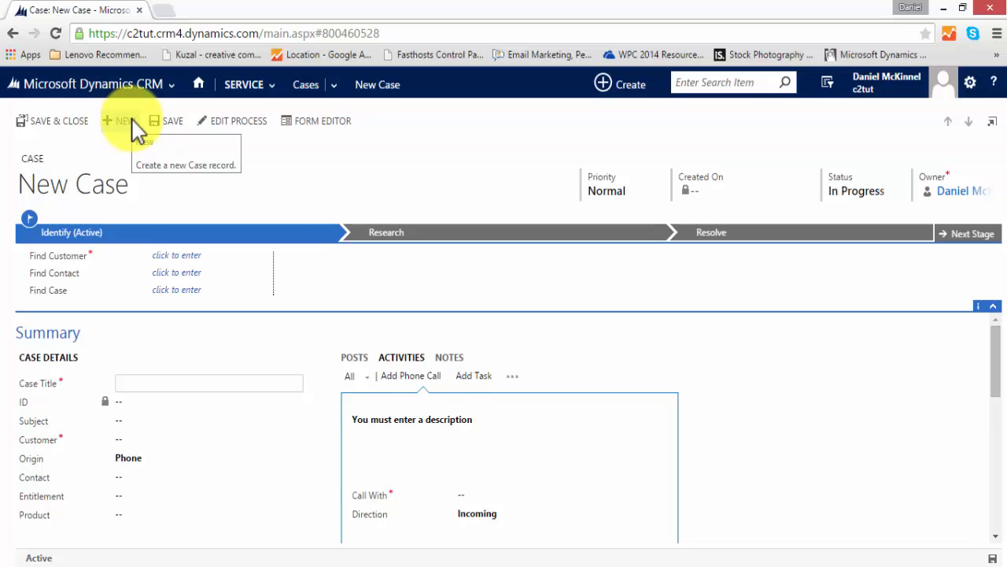
Log an incoming phone call with C2 software requesting assistance with install
click(444, 417)
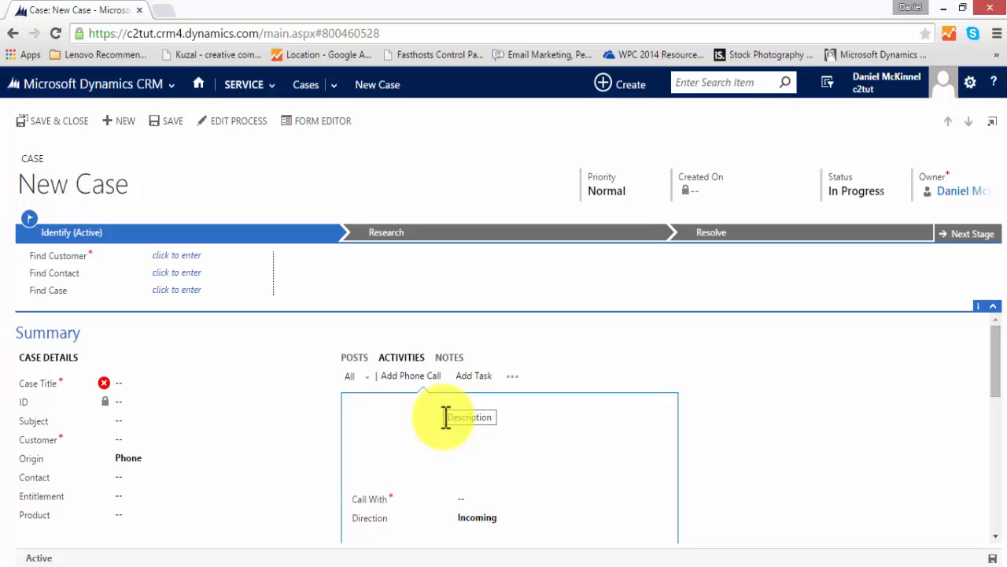
text(Call recieved to req)
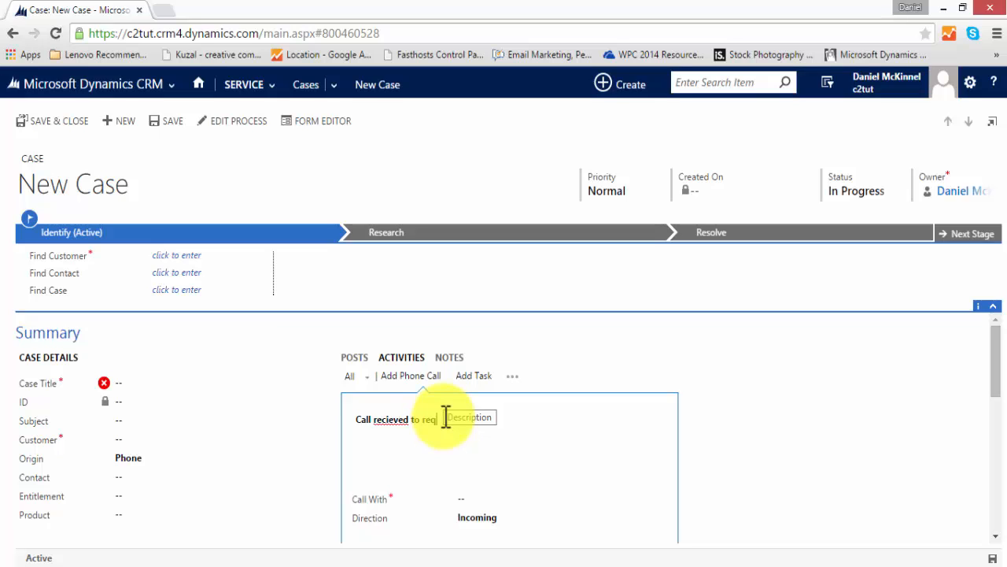
text(with instal)
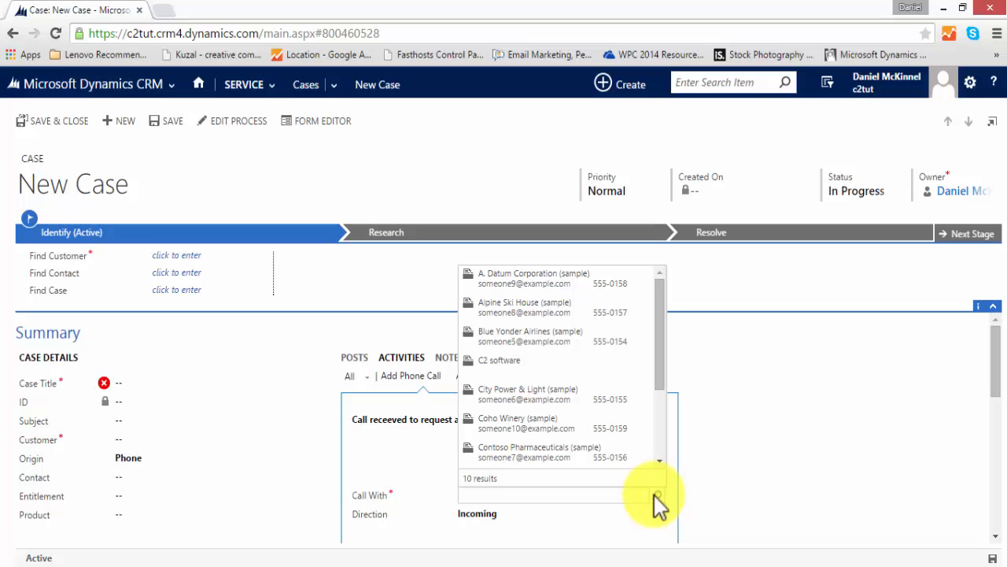
mouse_move(618, 502)
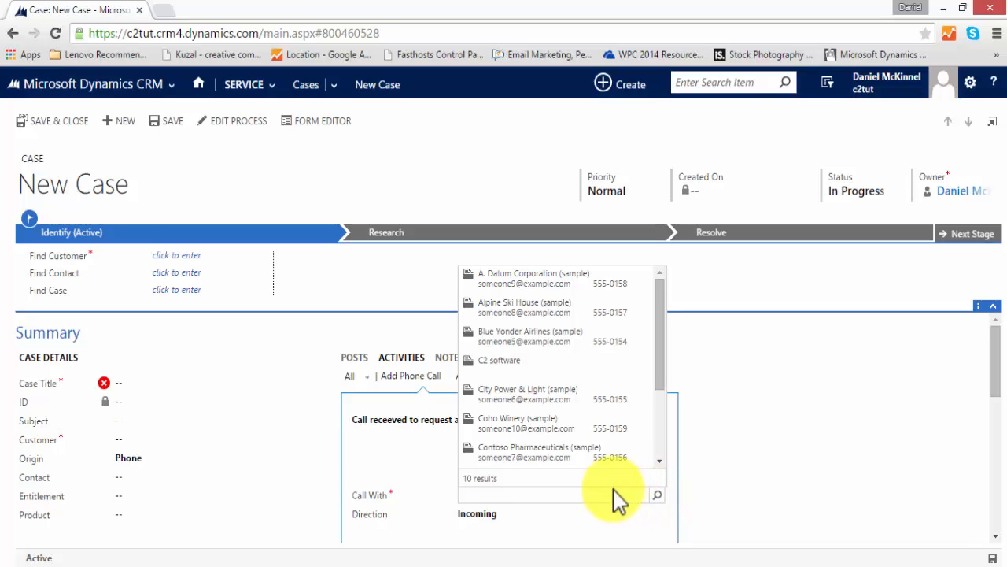
click(499, 360)
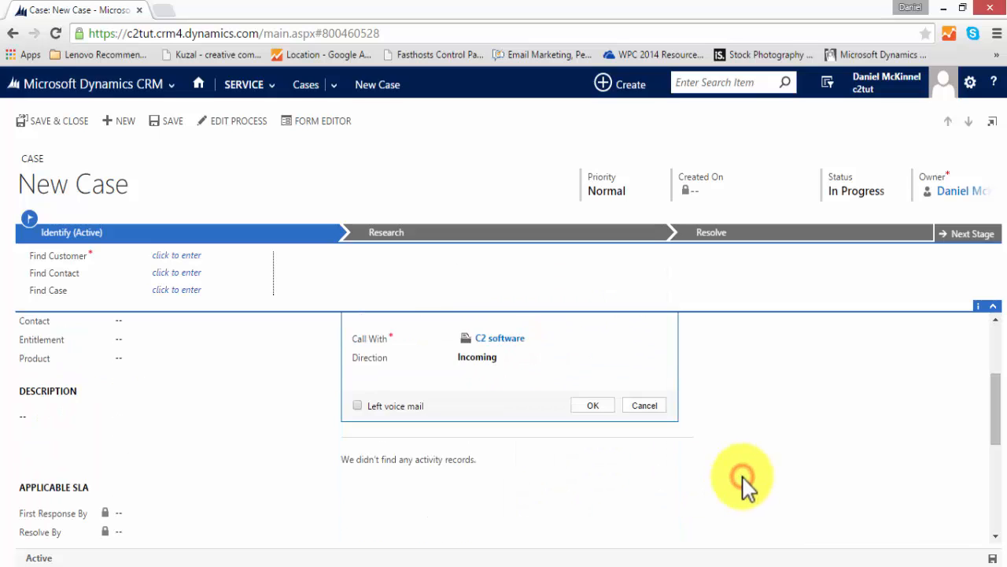
click(592, 404)
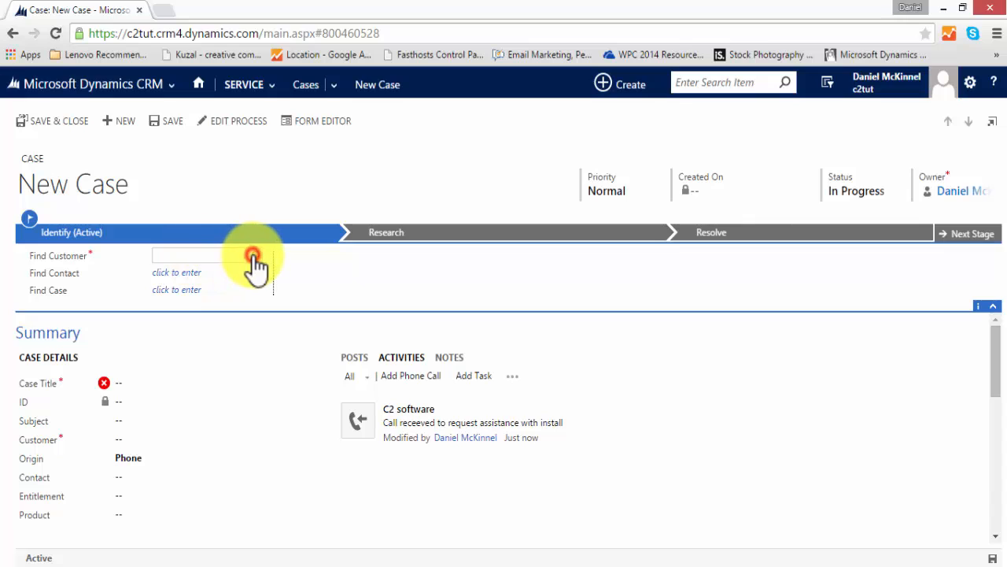
Set C2 software as the case customer and browse its contacts
click(189, 255)
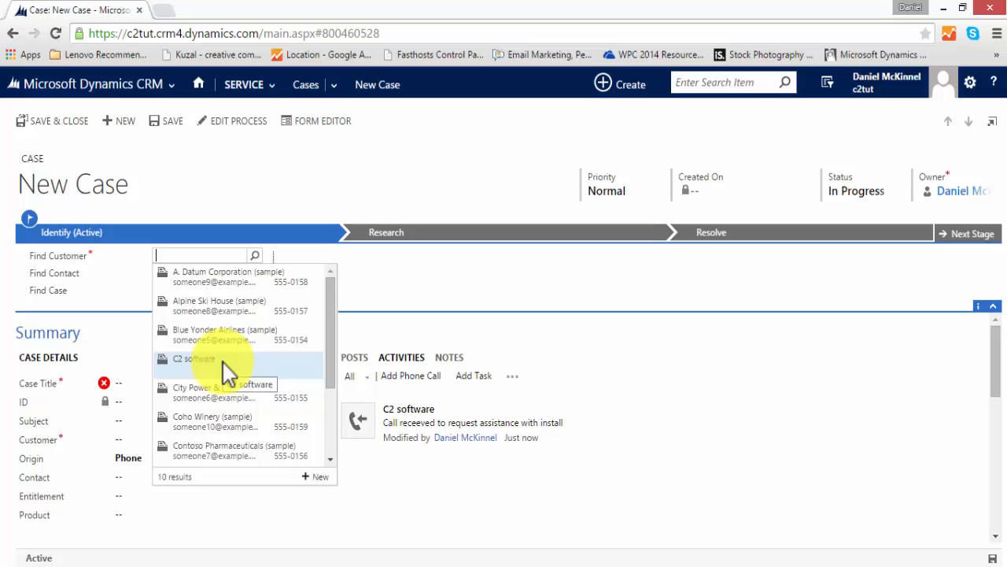
click(193, 359)
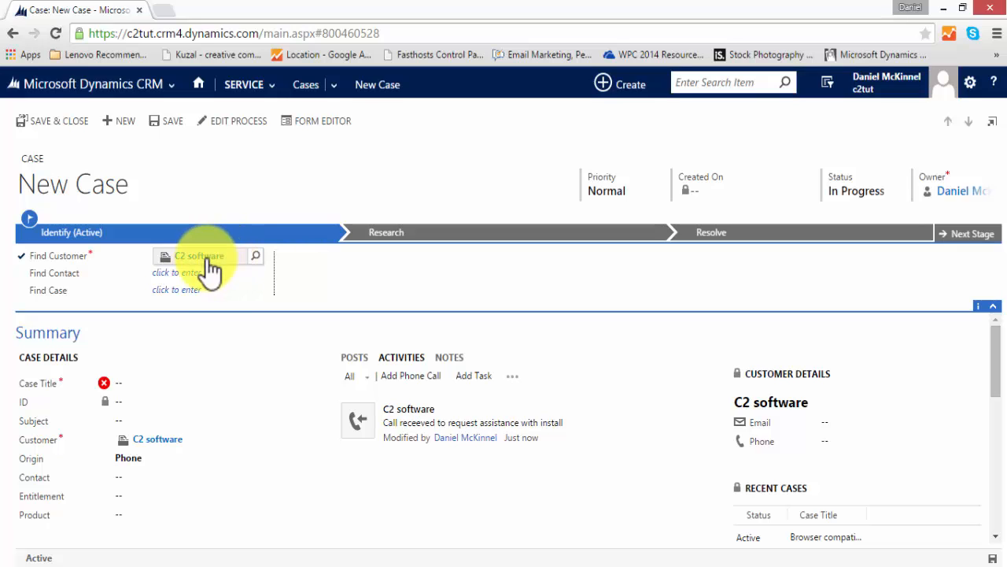
click(205, 272)
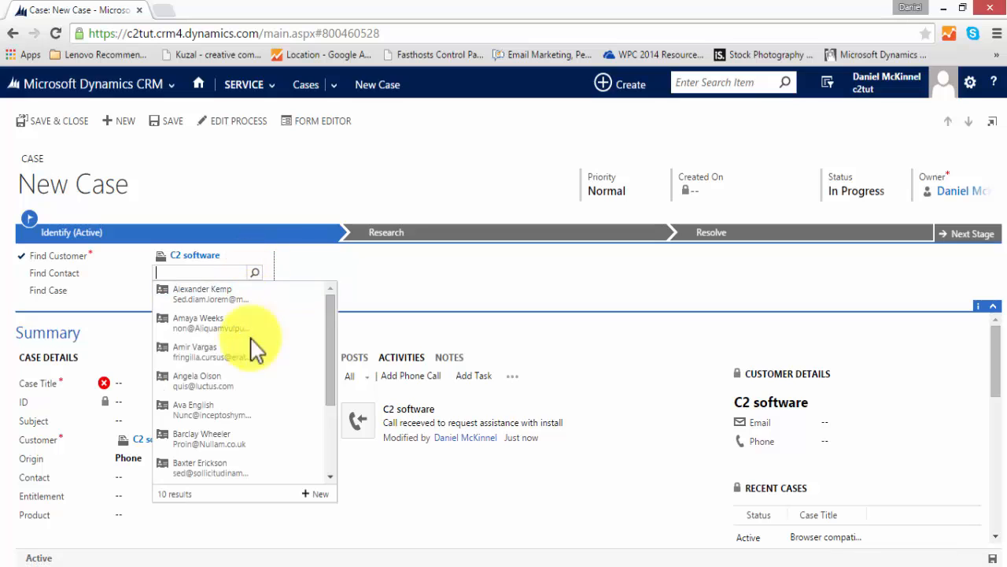
scroll(down, 3)
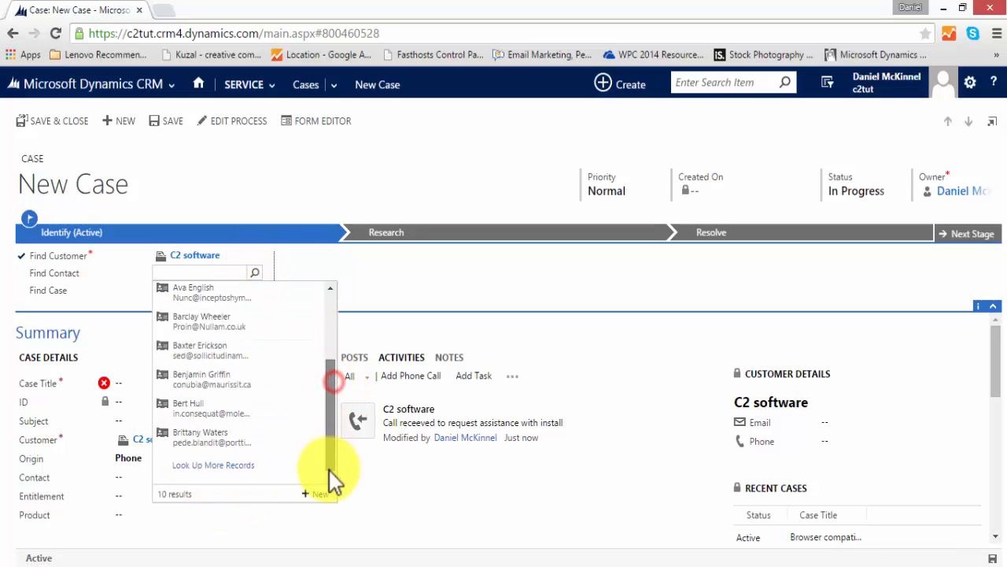
Search contacts for 'james' and link James CTwo to the case
click(214, 464)
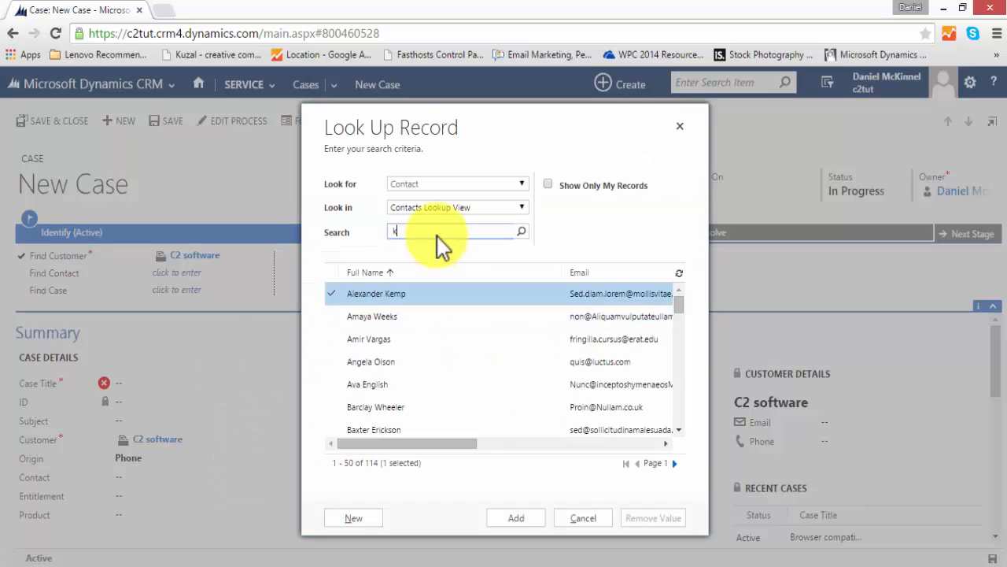
text(james)
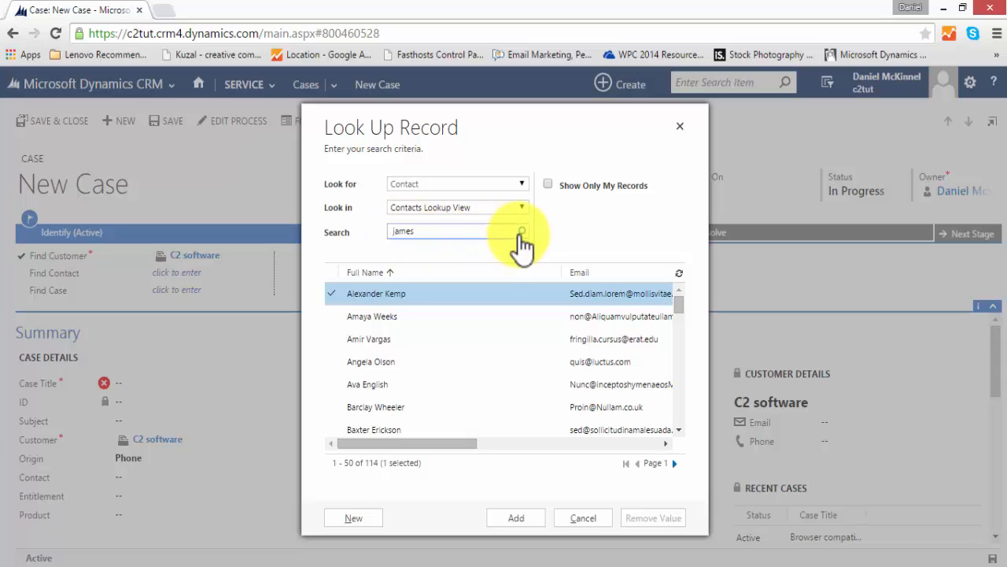
click(515, 517)
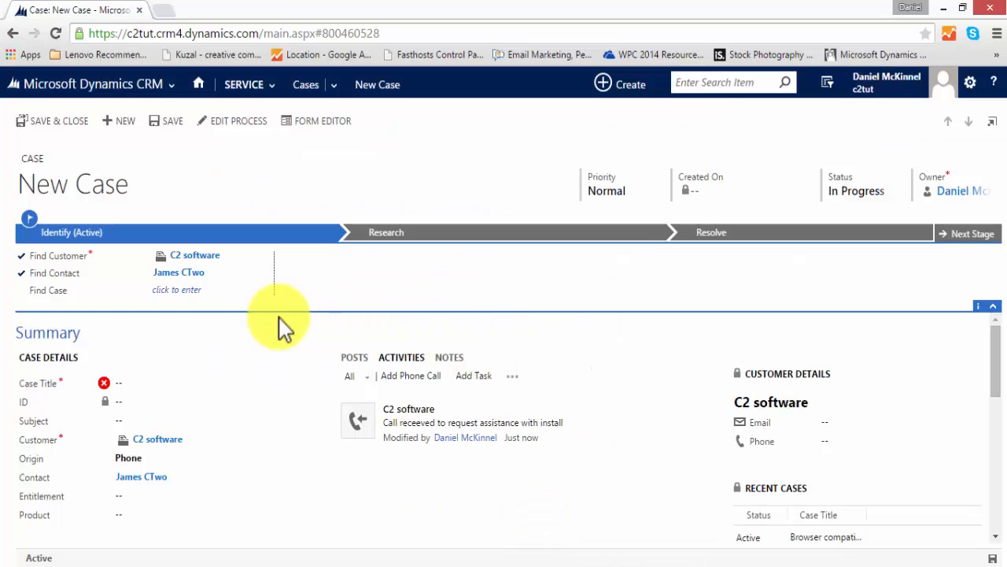
mouse_move(252, 307)
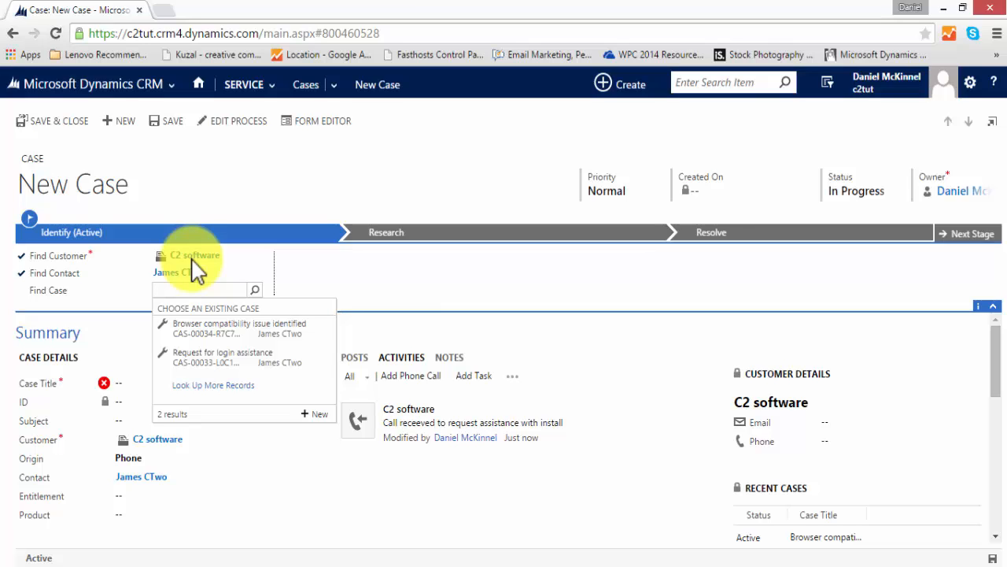
Dismiss the Find Case suggestions and focus the Case Title field
click(203, 290)
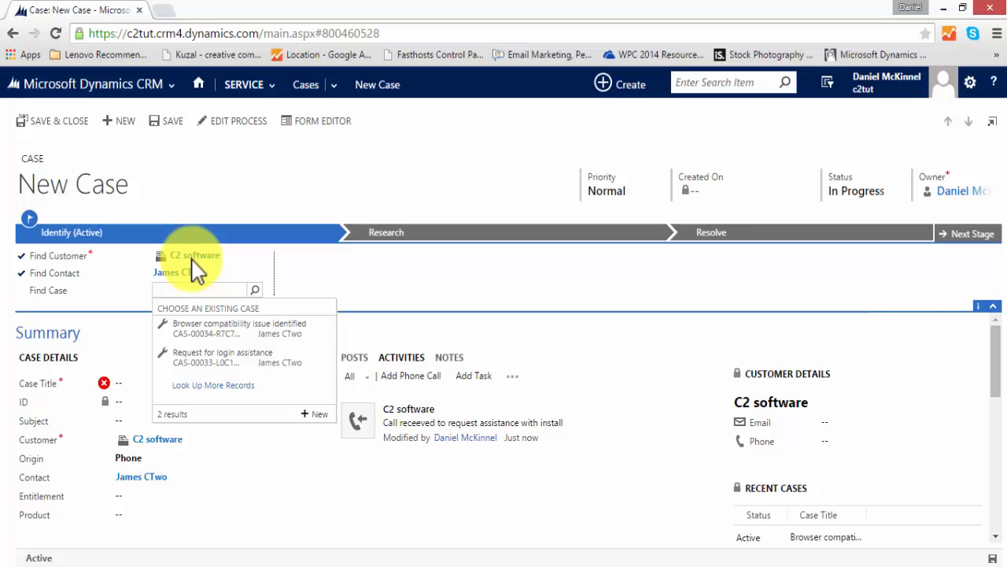
mouse_move(299, 291)
text(Assista)
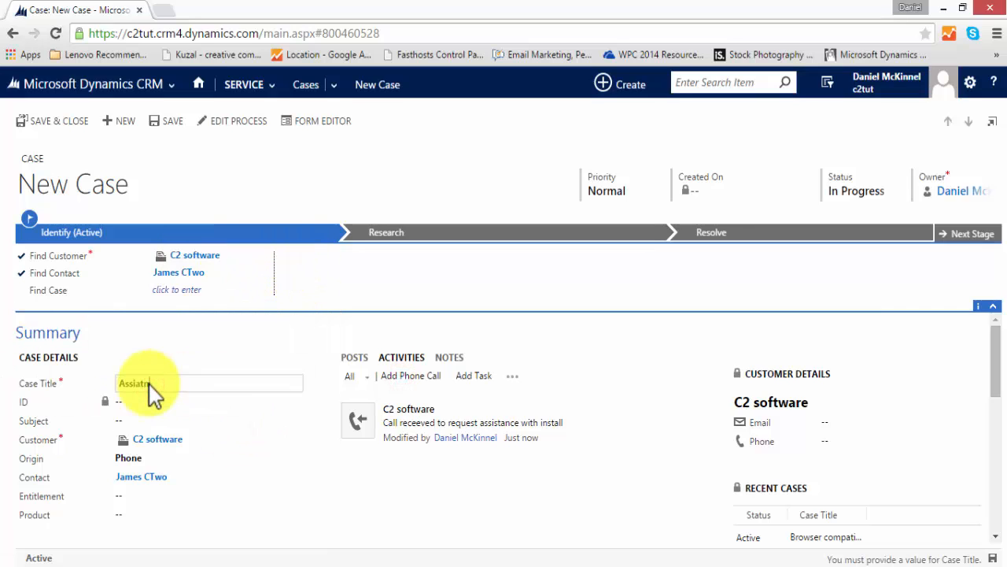
Title the case 'Assistance request - install', save it, and advance to Research
text(ce request - install)
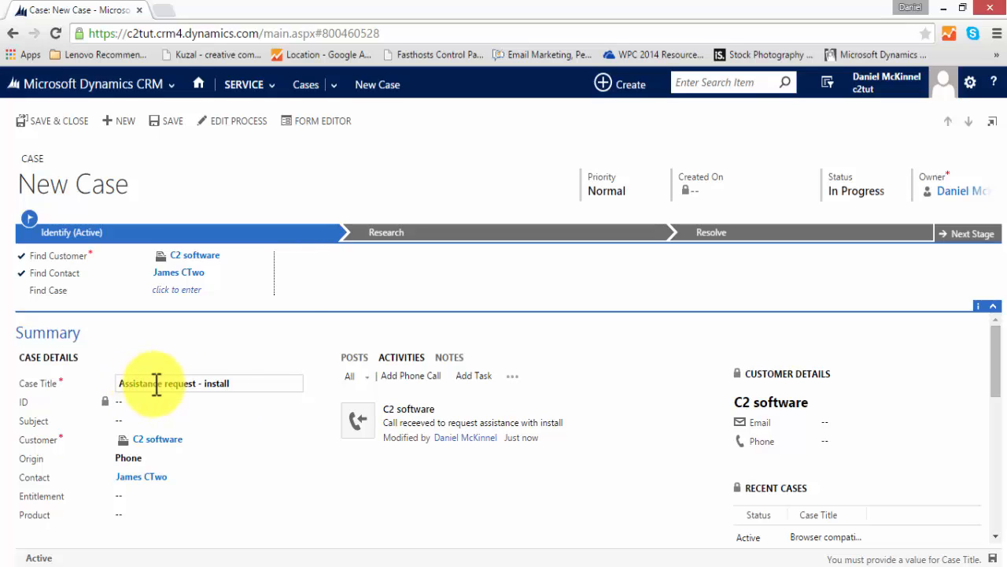
click(173, 121)
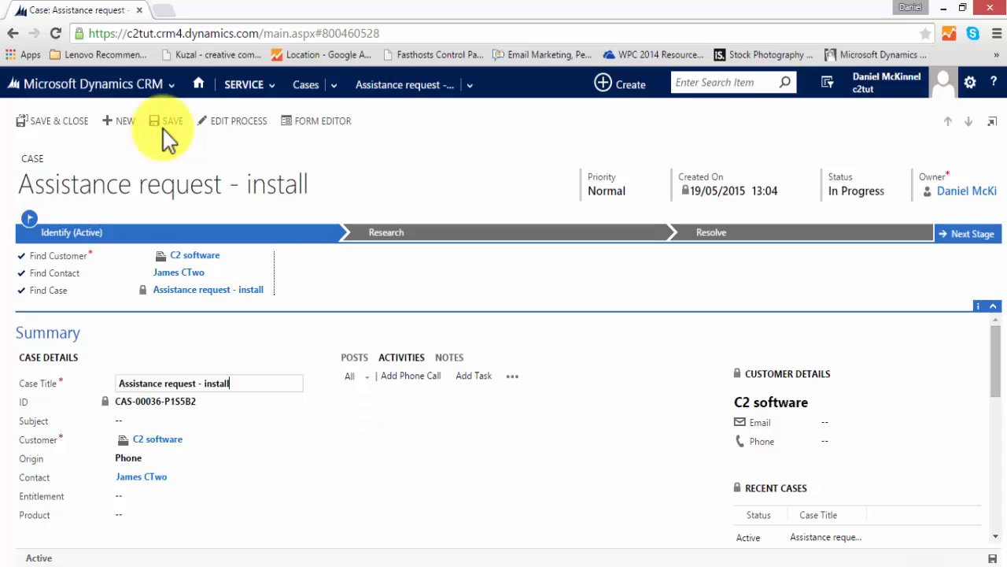
click(172, 121)
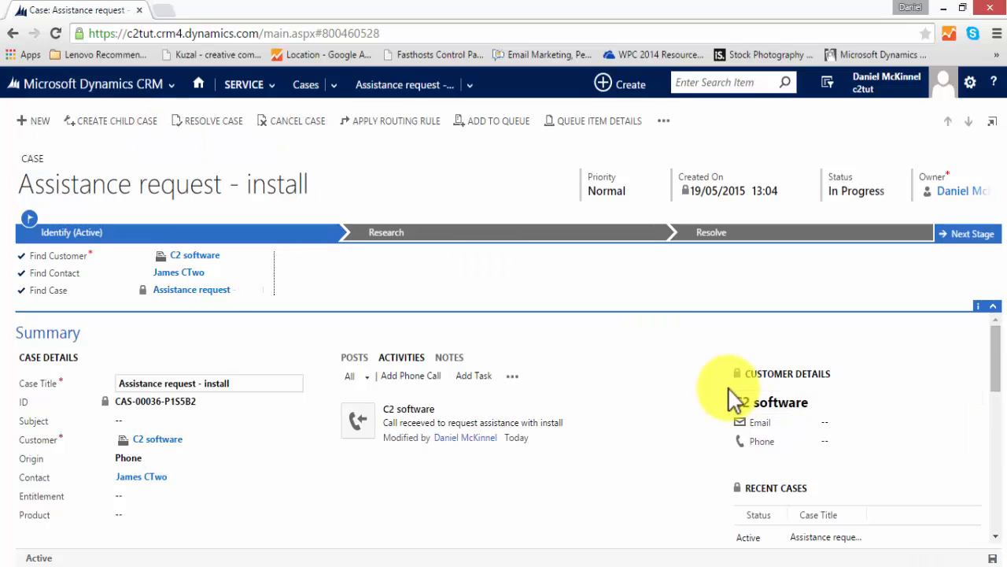
mouse_move(618, 157)
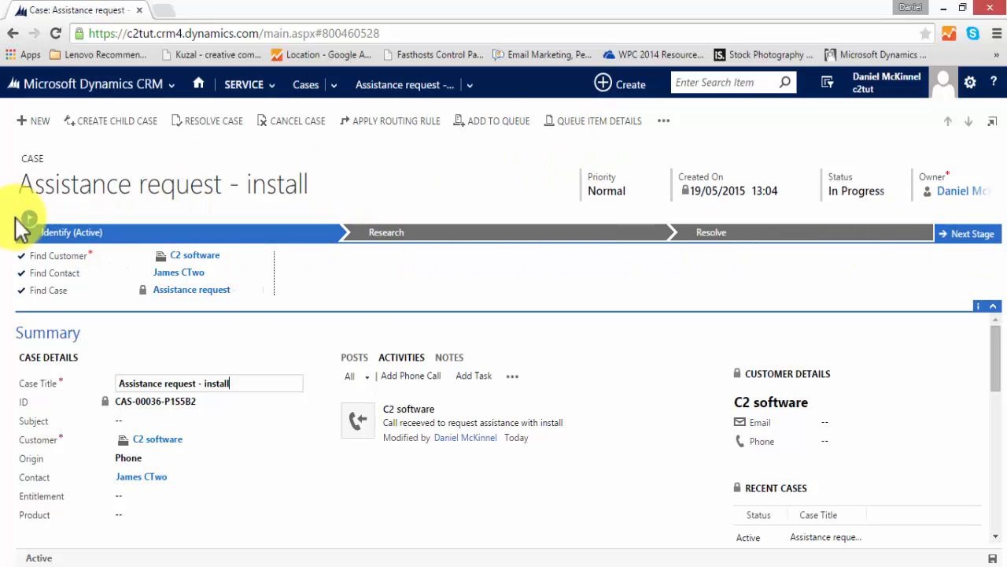
click(973, 234)
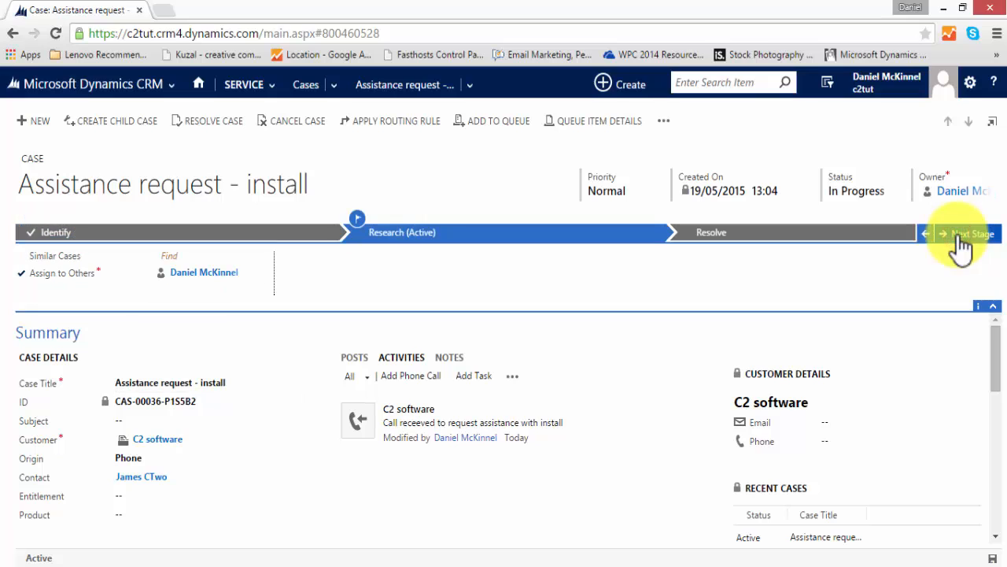
mouse_move(669, 193)
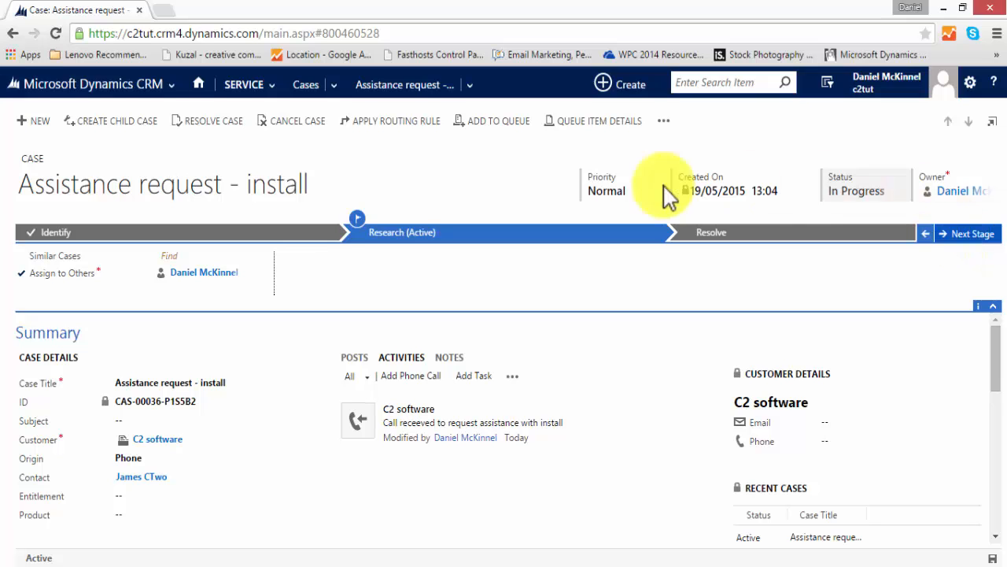
click(169, 255)
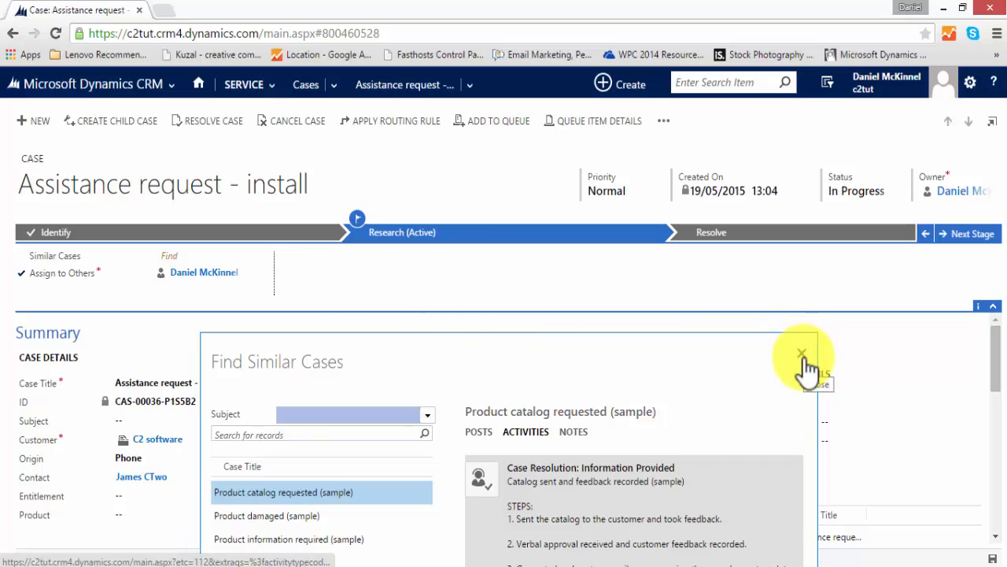
click(801, 353)
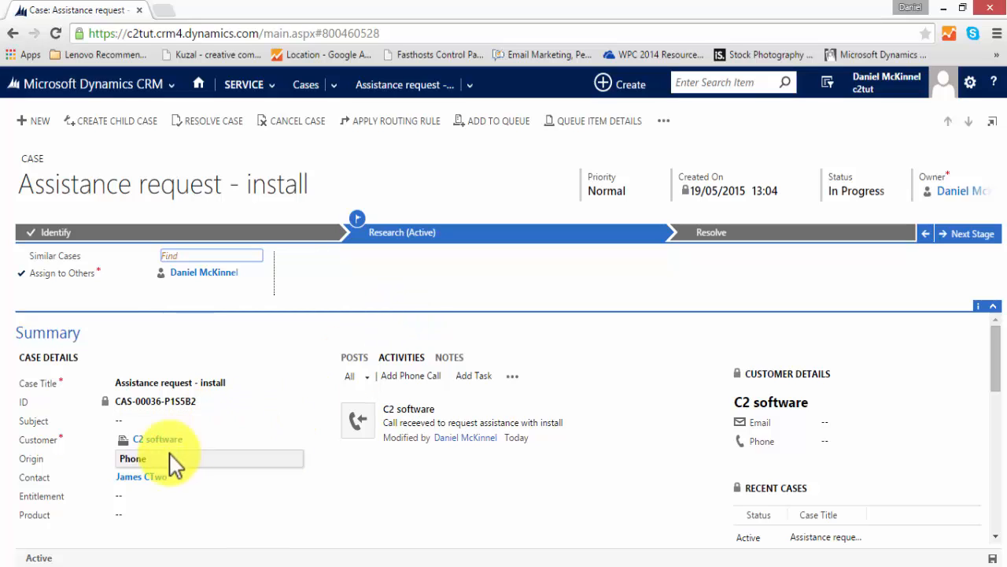
Open the C2 software account and scroll to its Recent Cases list
click(158, 439)
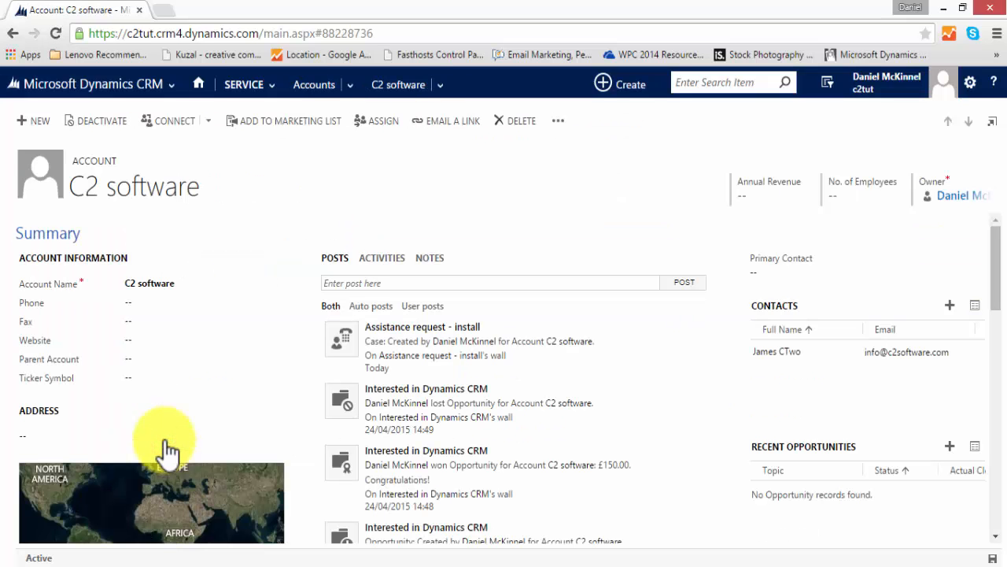
mouse_move(496, 381)
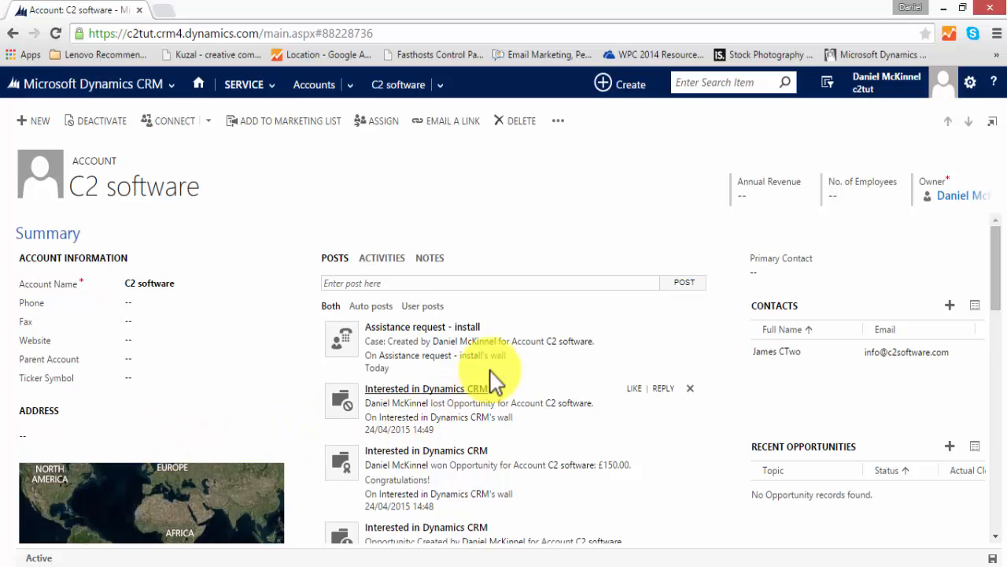
scroll(down, 3)
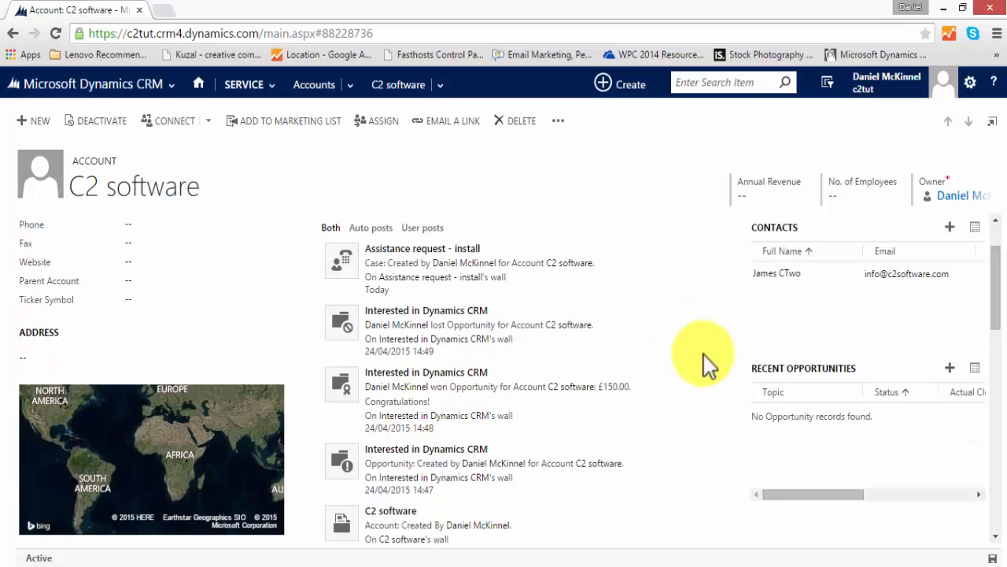
scroll(down, 3)
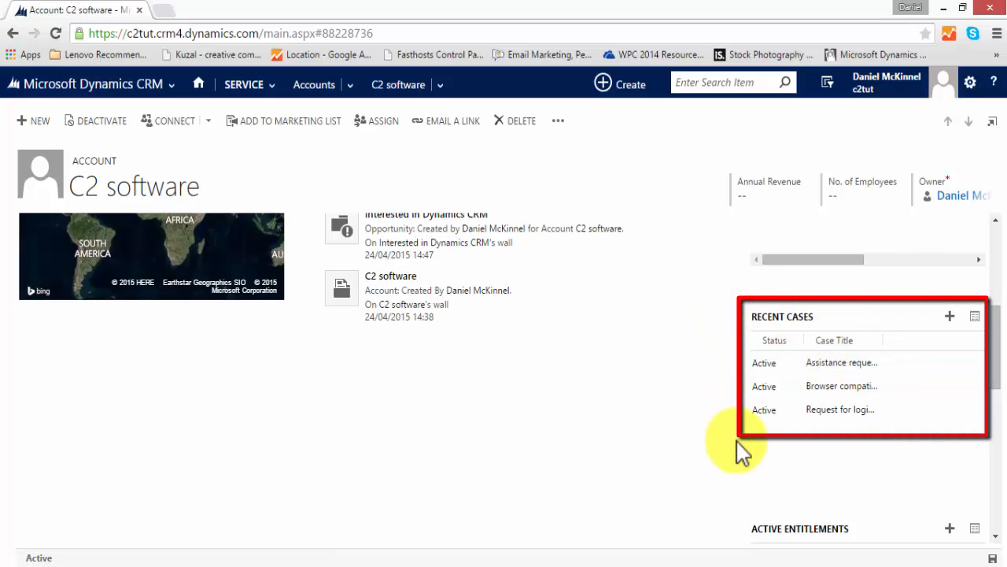
mouse_move(909, 316)
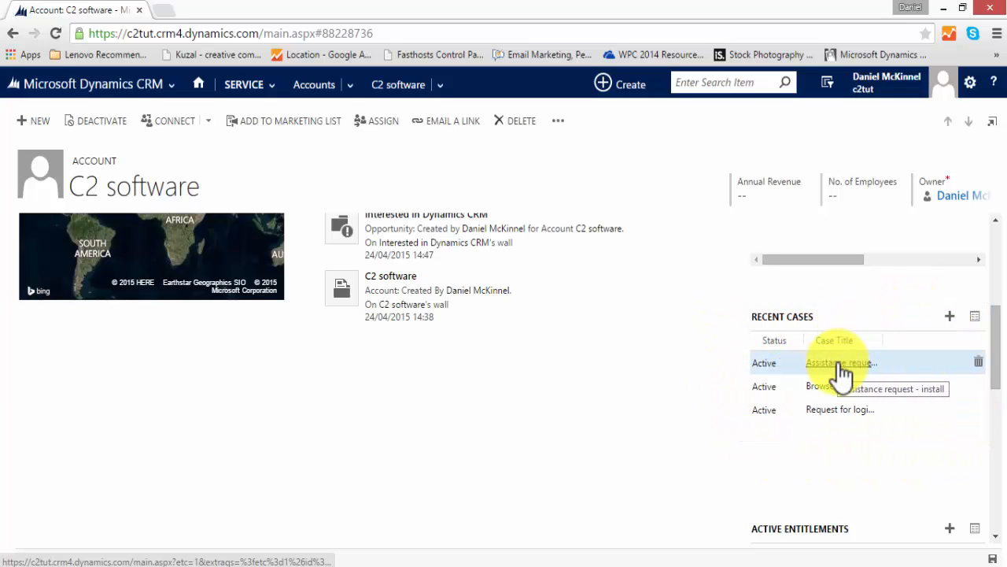
click(840, 362)
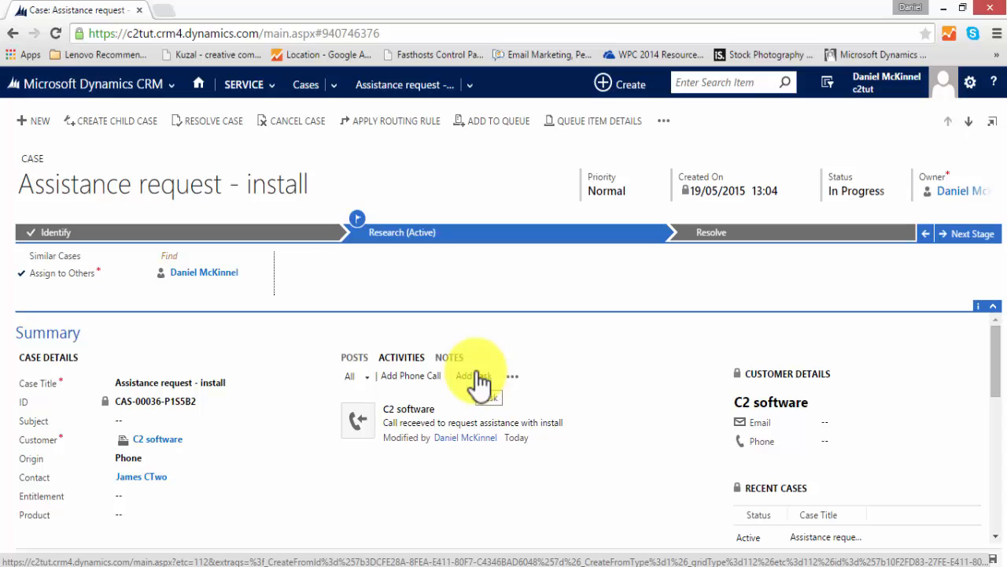
scroll(down, 3)
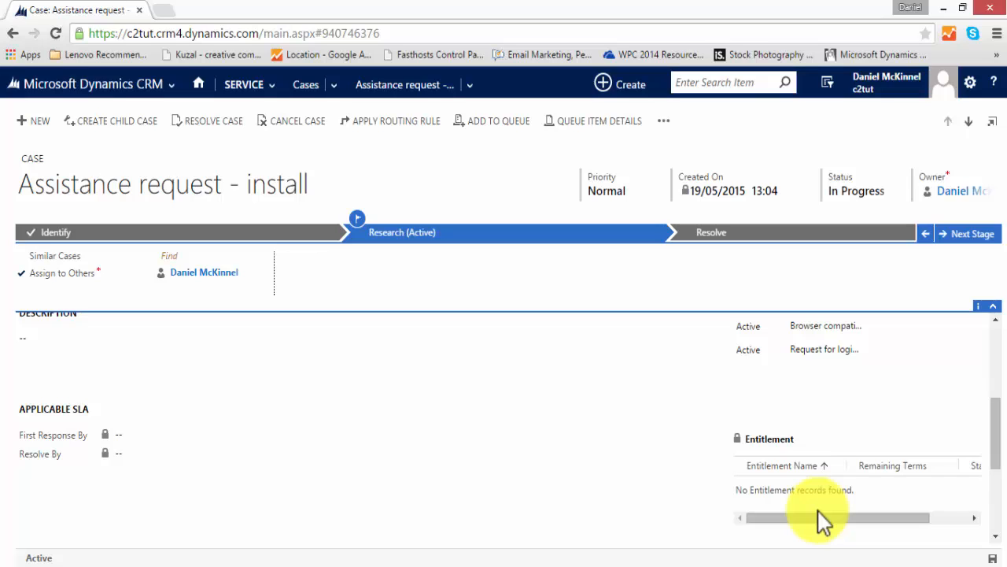
mouse_move(866, 394)
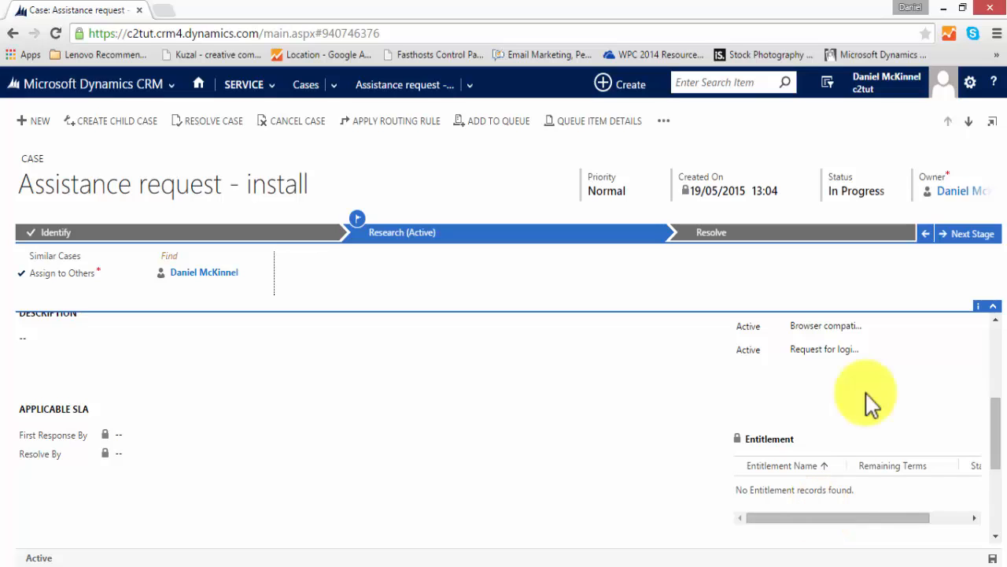
mouse_move(480, 289)
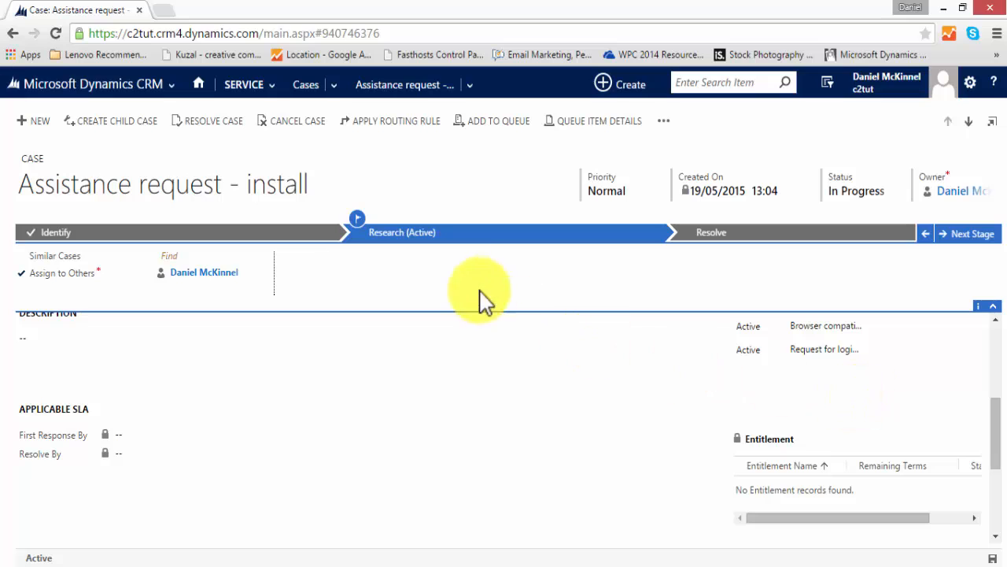
mouse_move(391, 232)
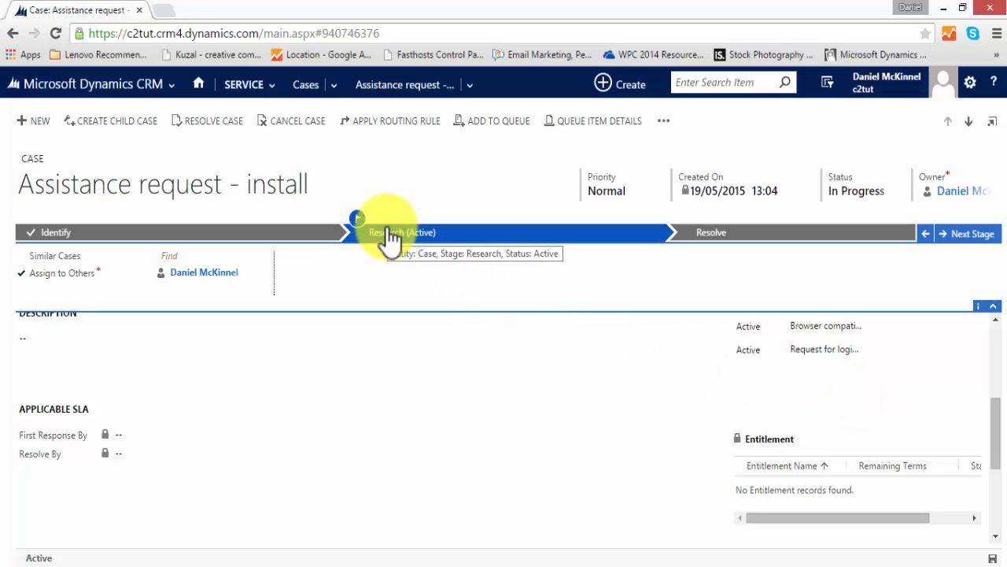
mouse_move(209, 260)
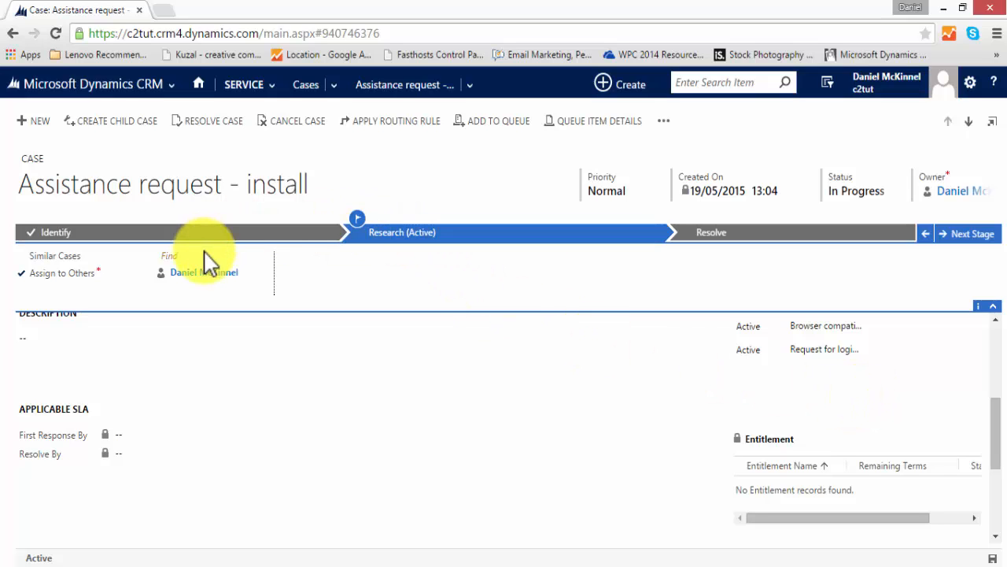
mouse_move(396, 388)
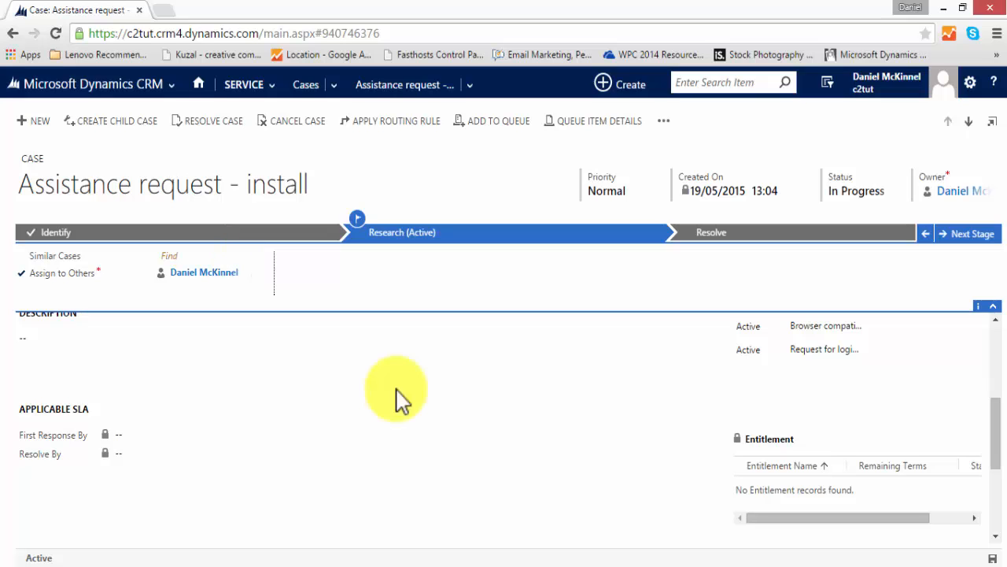
scroll(down, 3)
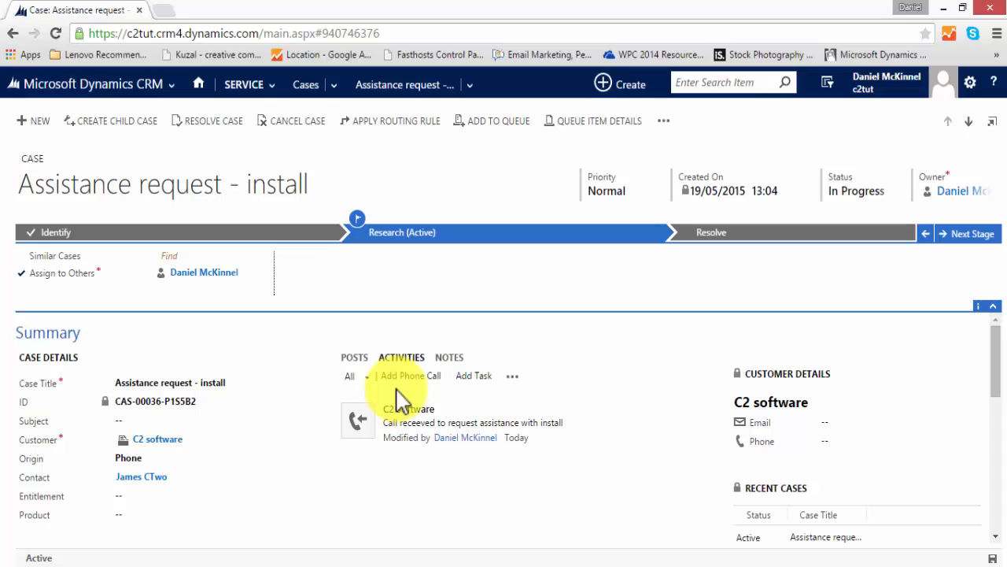
mouse_move(704, 236)
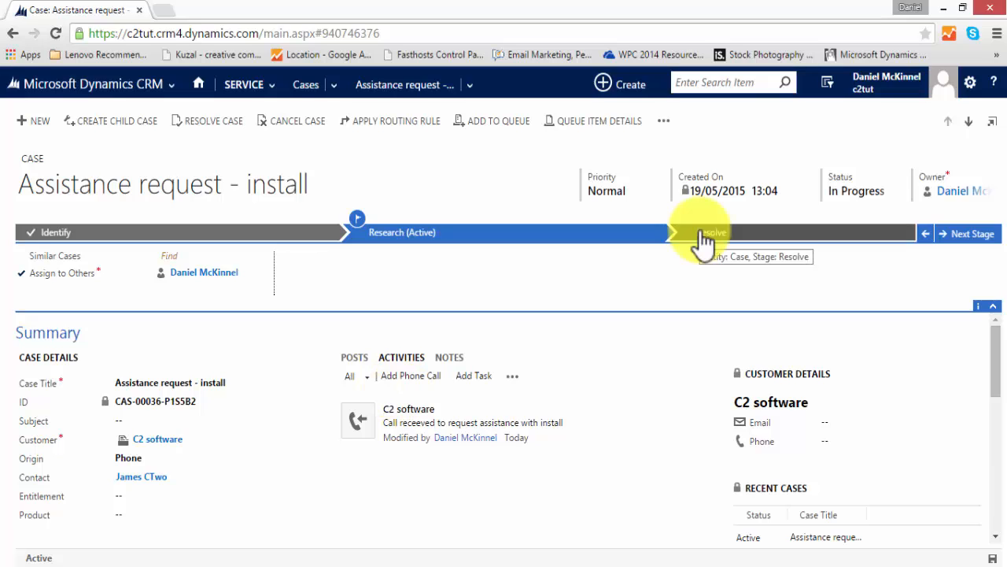
mouse_move(968, 234)
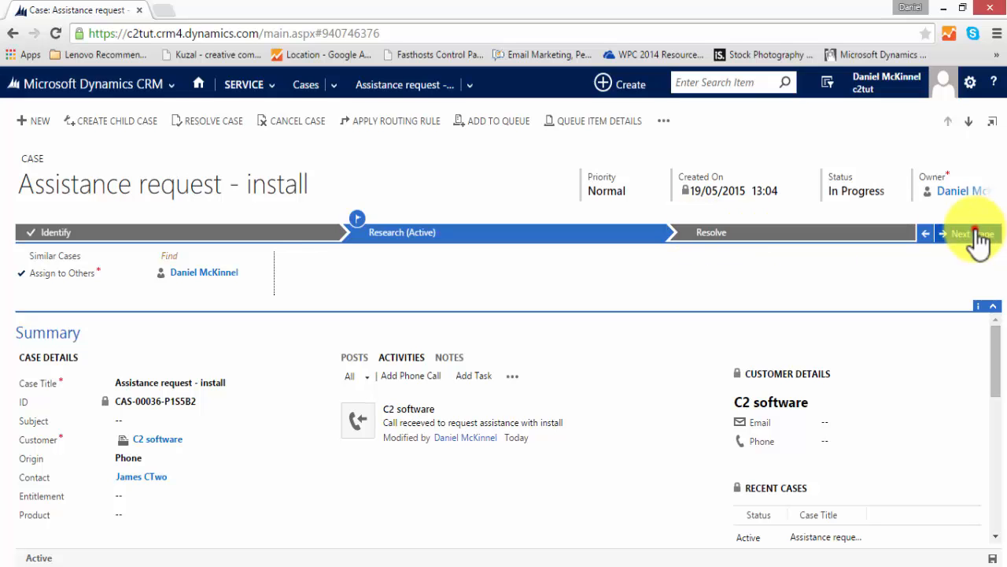
Advance the case to Resolve and confirm cancelling its open activities
click(959, 234)
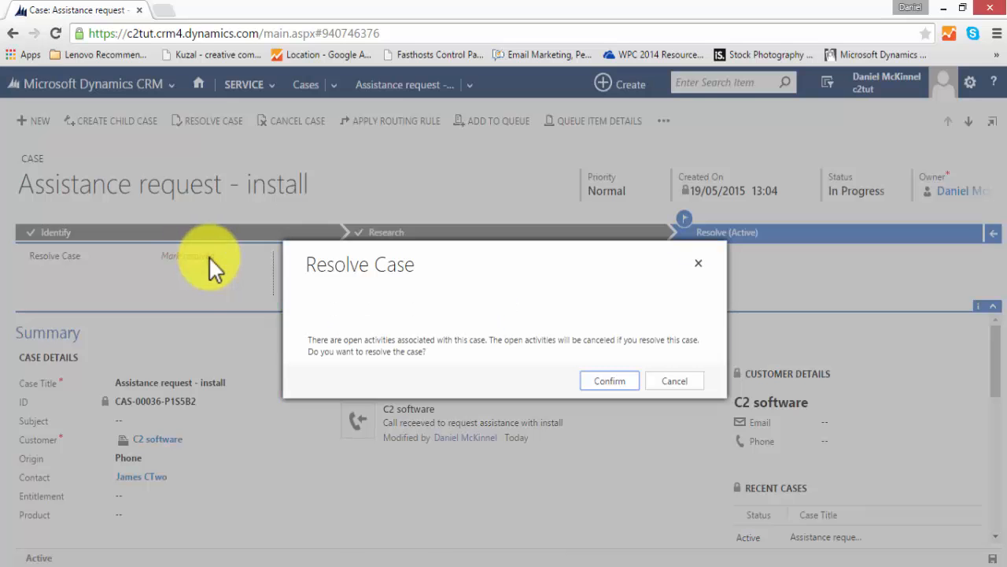
mouse_move(130, 260)
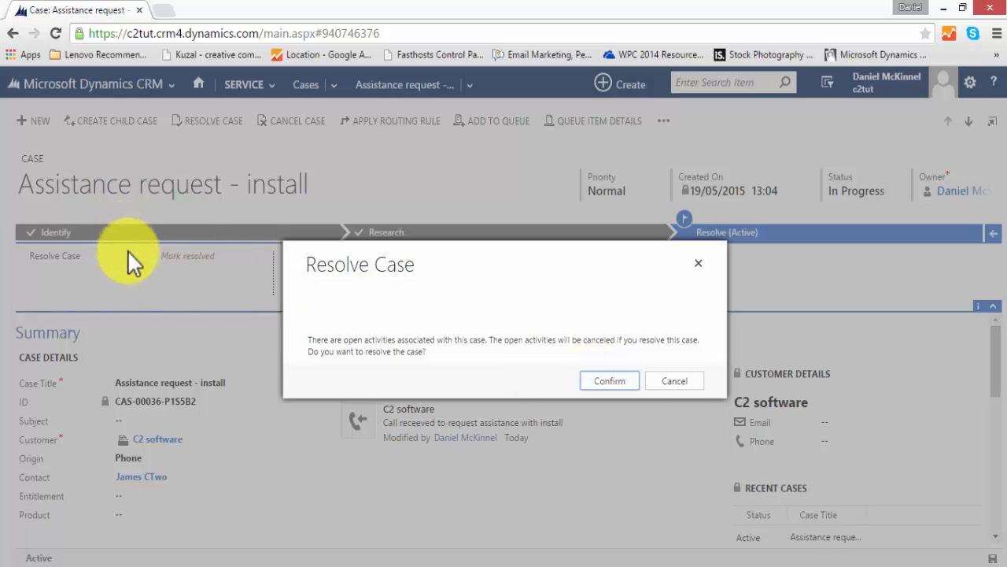
mouse_move(195, 275)
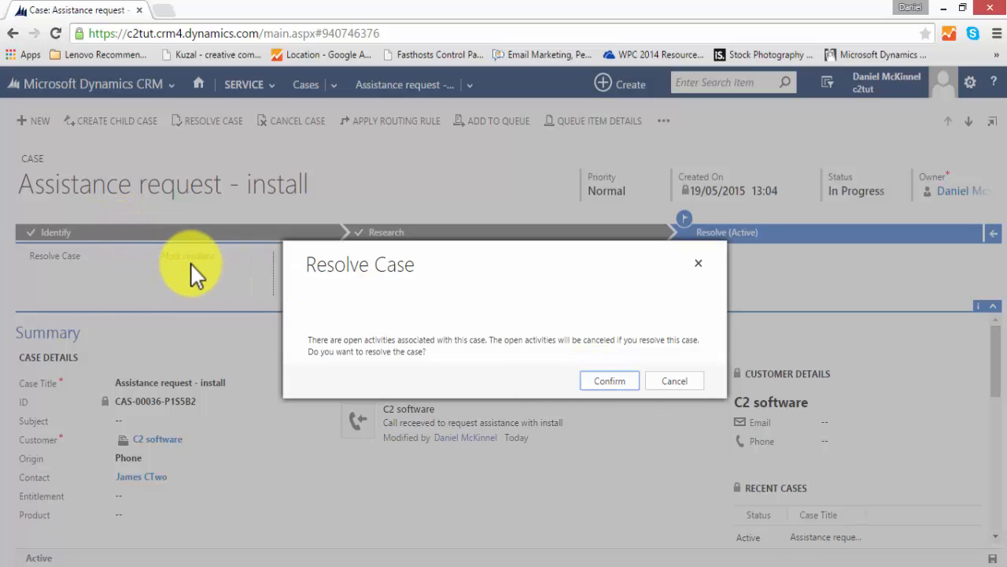
click(609, 380)
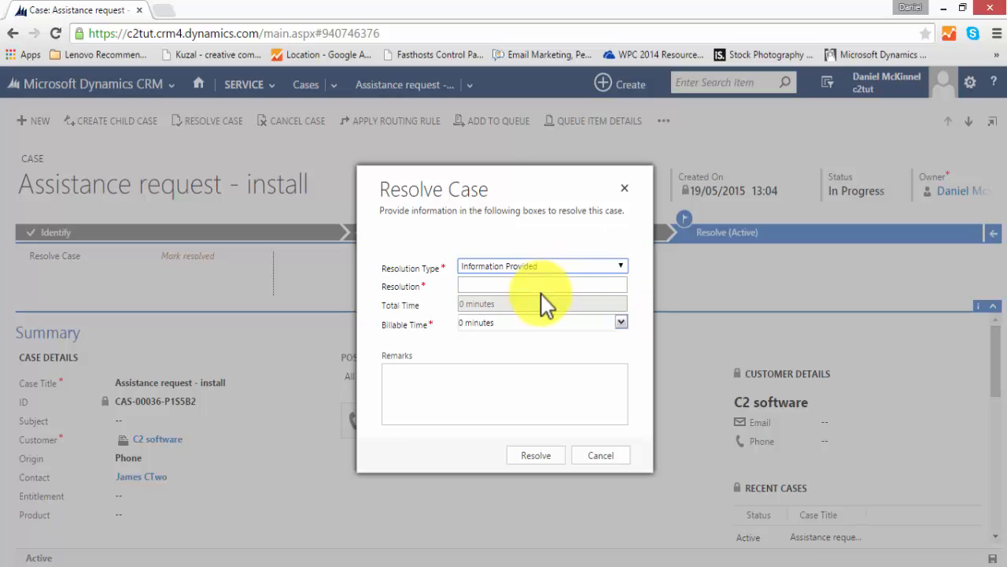
Enter resolution 'Install guide supplied', 5 minutes billable, remarks 'Supplied as requested'
click(541, 284)
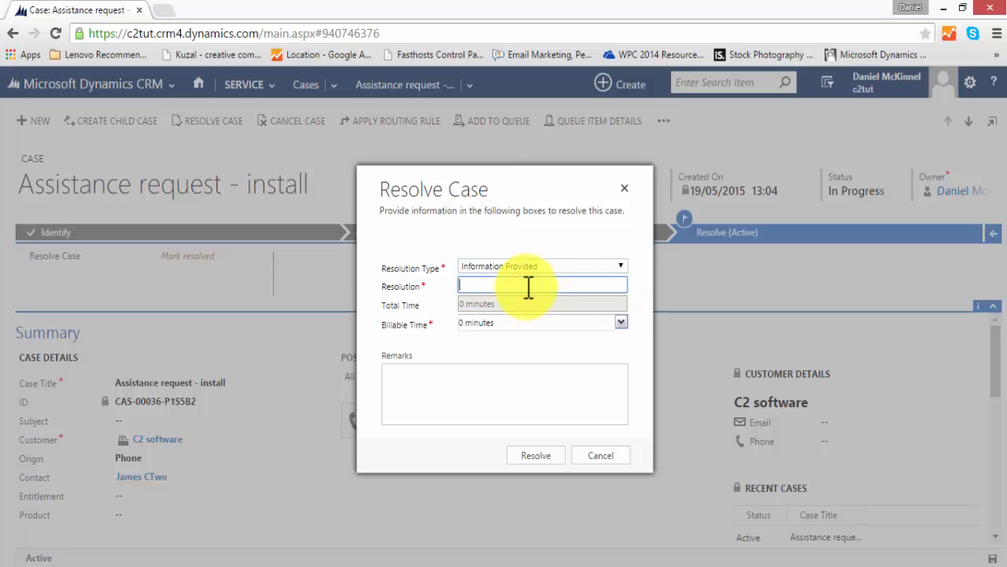
text(Install guide supp)
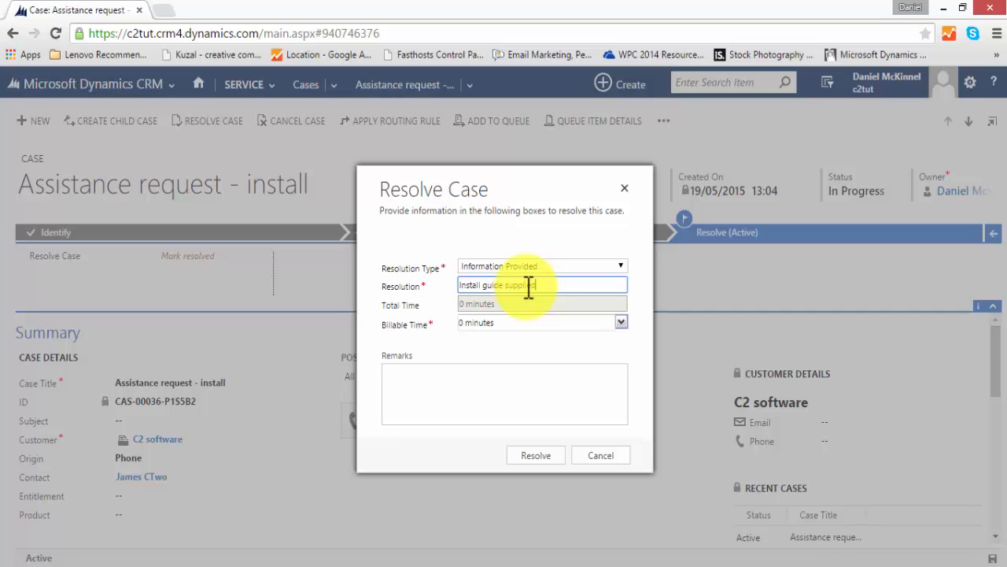
text(lied)
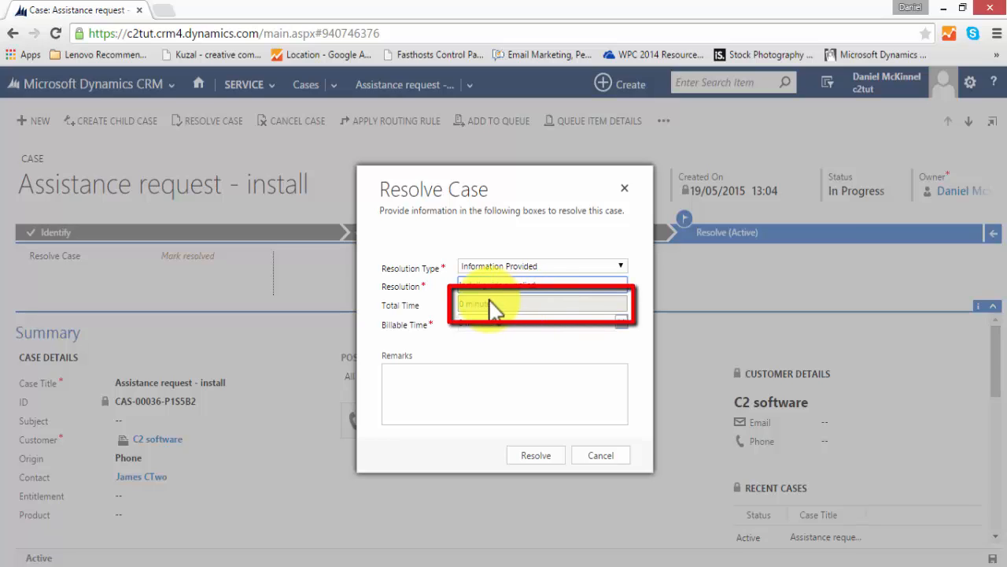
text(Install guide supplied)
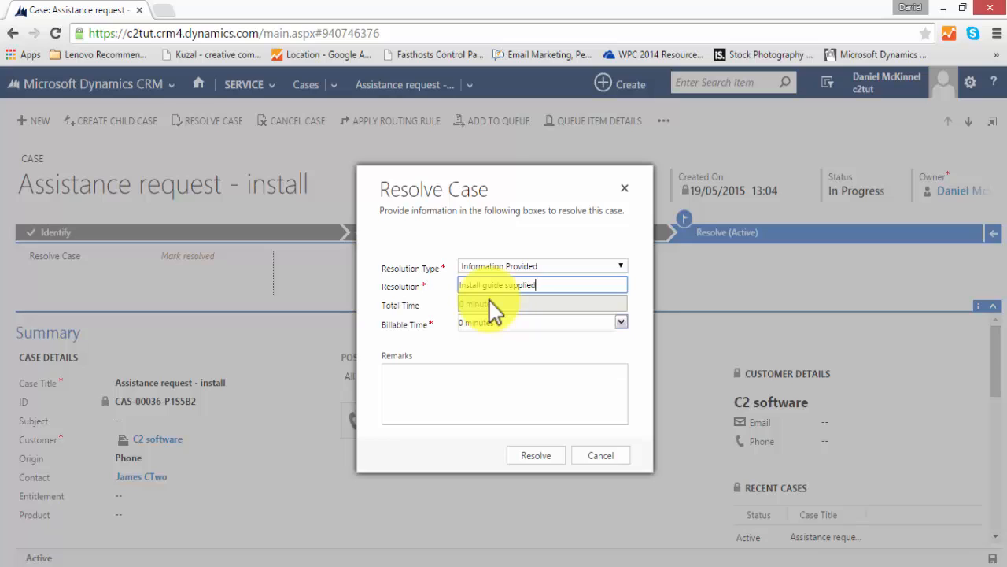
click(621, 321)
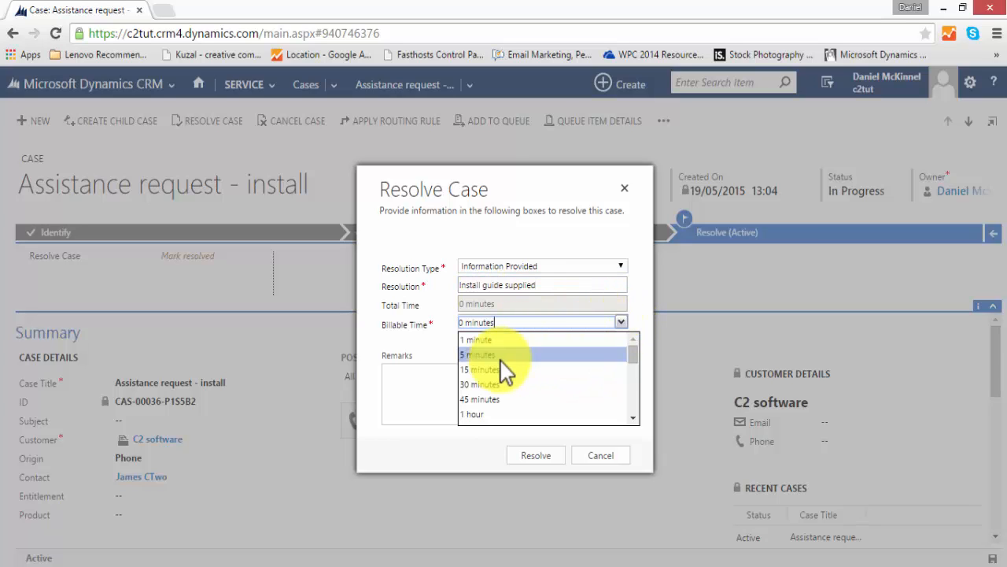
click(478, 354)
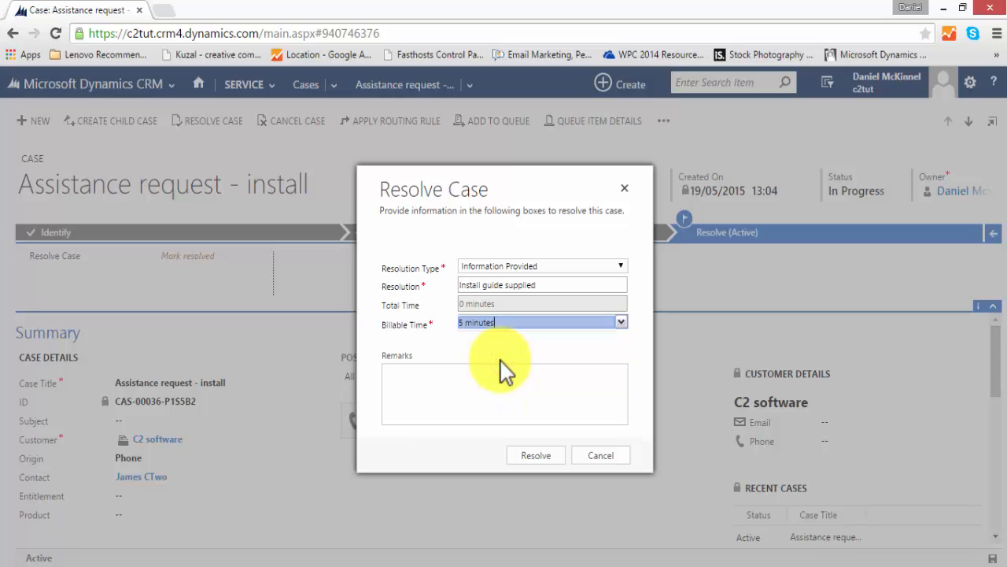
click(504, 393)
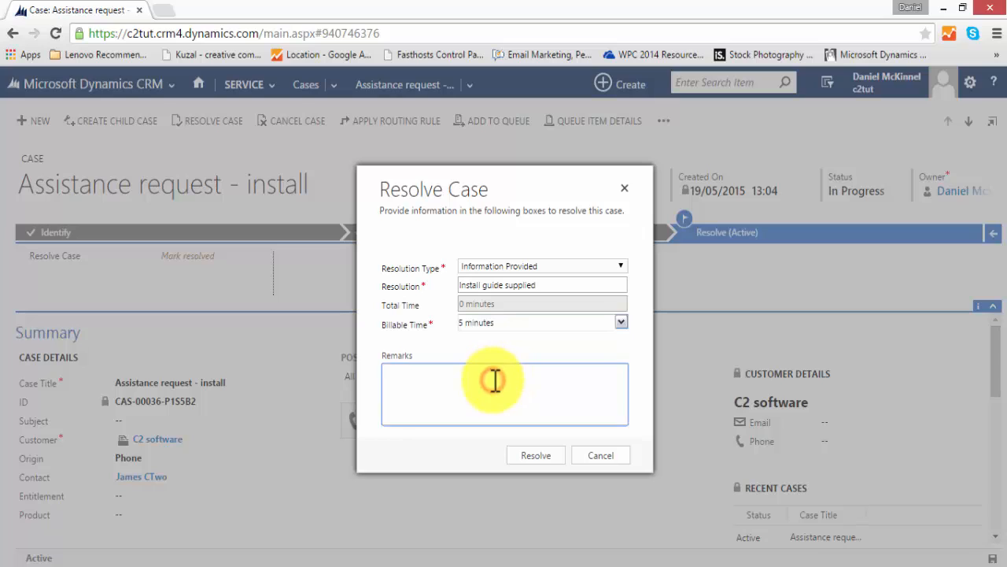
text(Supplied)
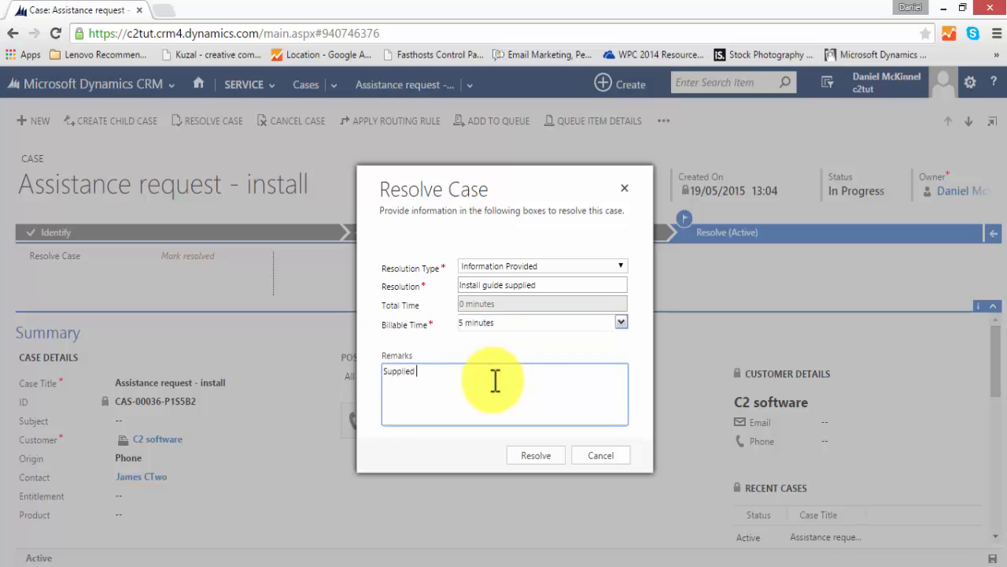
text(as requested)
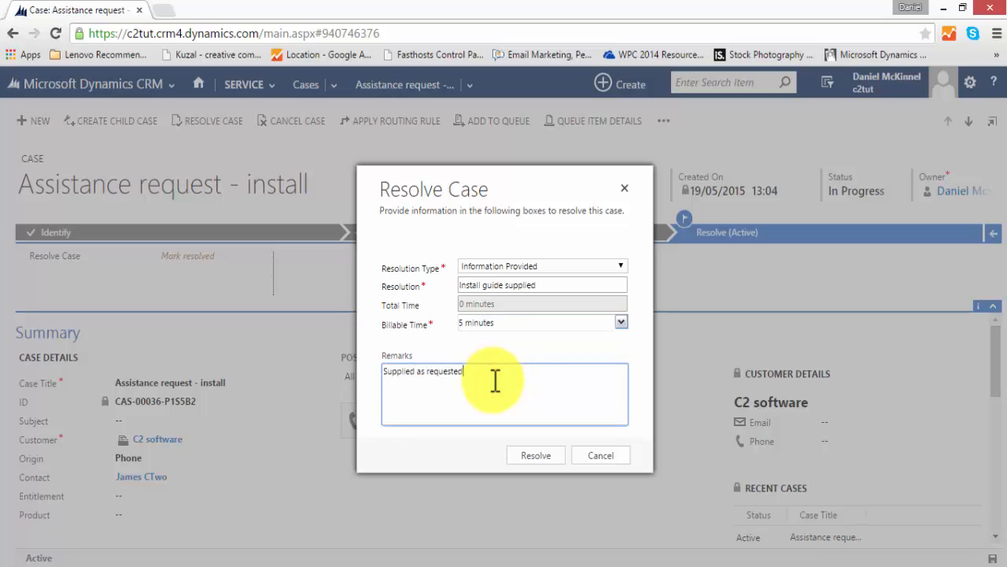
Submit the resolution, closing the Assistance request - install case as Information Provided and read-only
click(535, 455)
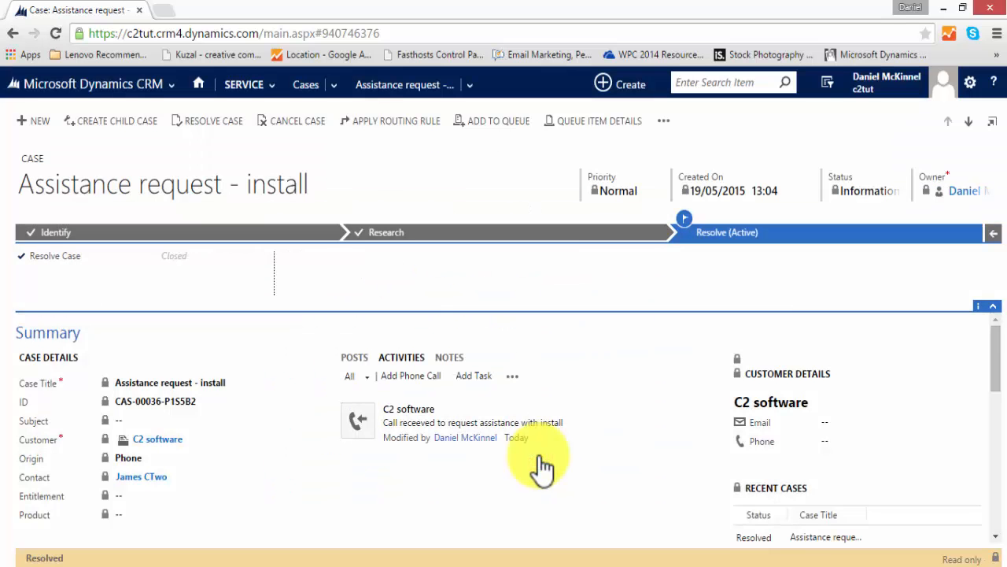
click(206, 120)
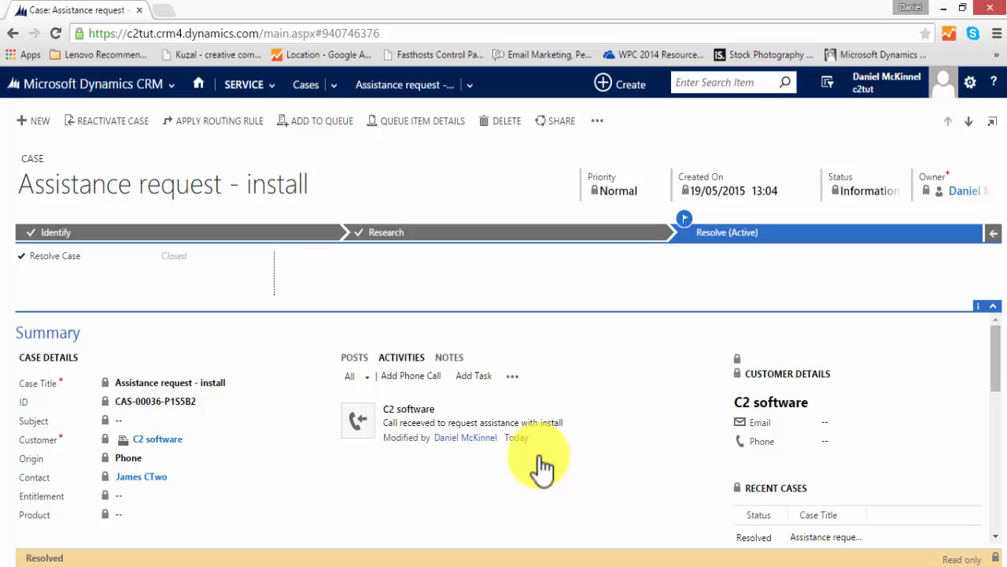
mouse_move(114, 120)
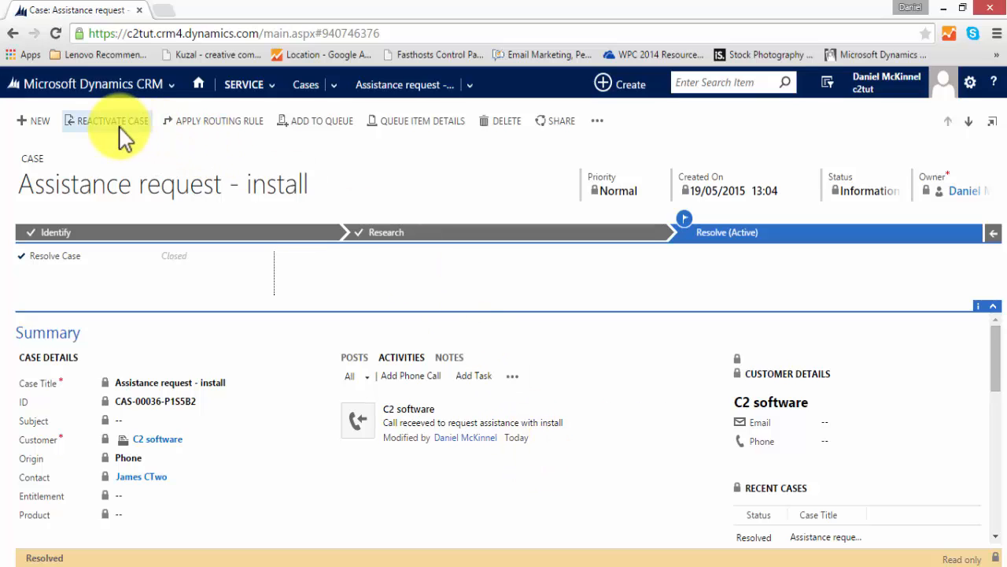